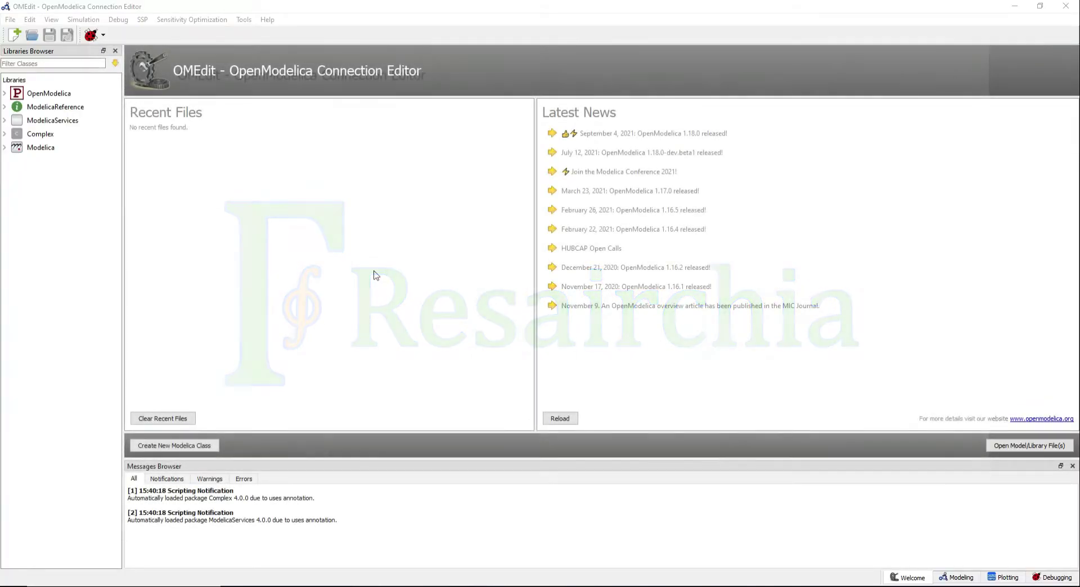
{"action": "mouse_move", "coordinate": [19, 35]}
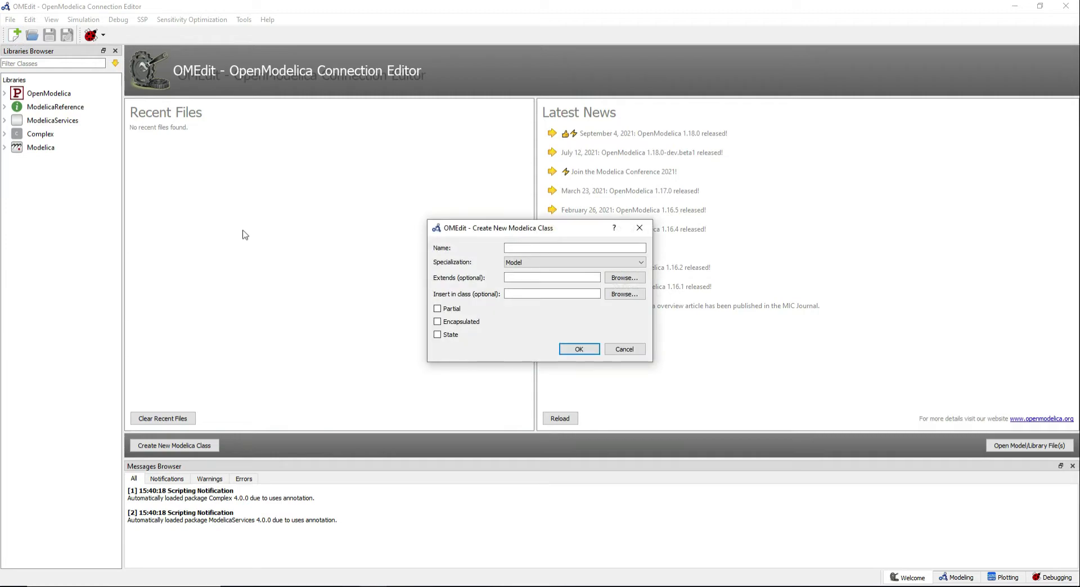
- Create a new Modelica class named MyFunction with Function specialization
{"action": "left_click", "coordinate": [574, 247]}
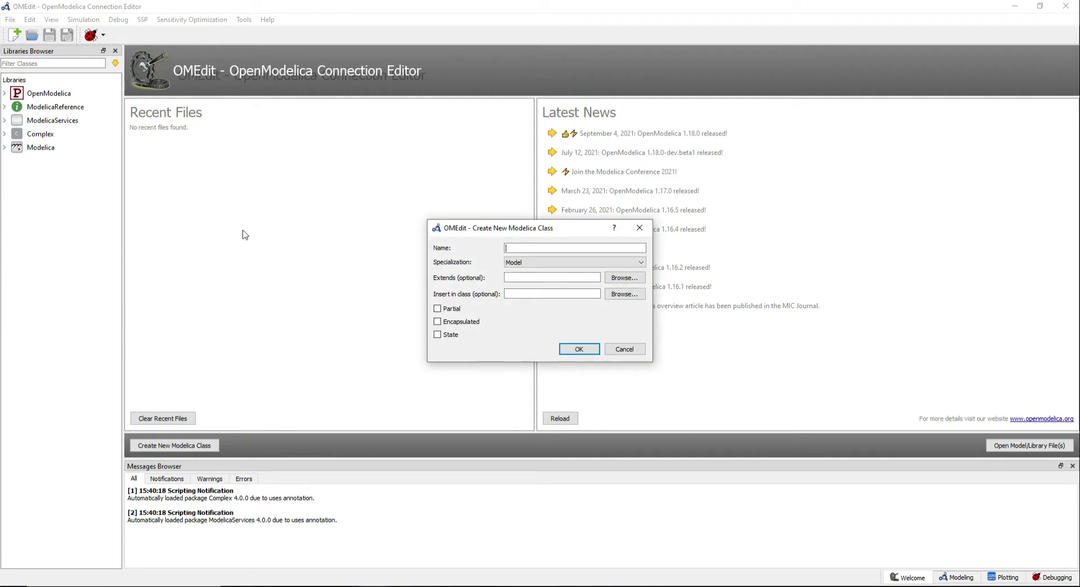
{"action": "type", "text": "MyFunction"}
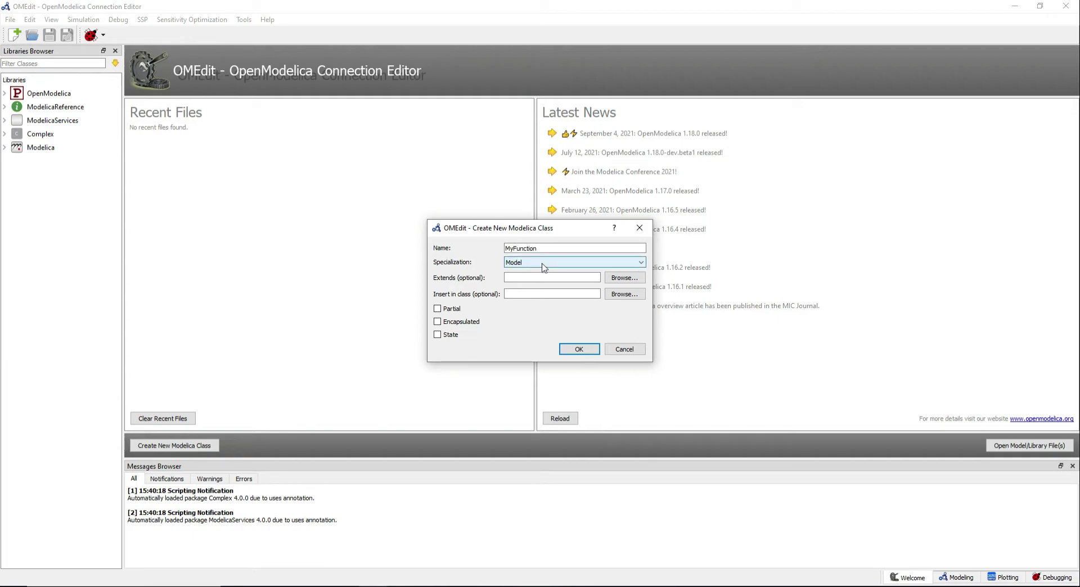
{"action": "left_click", "coordinate": [573, 262]}
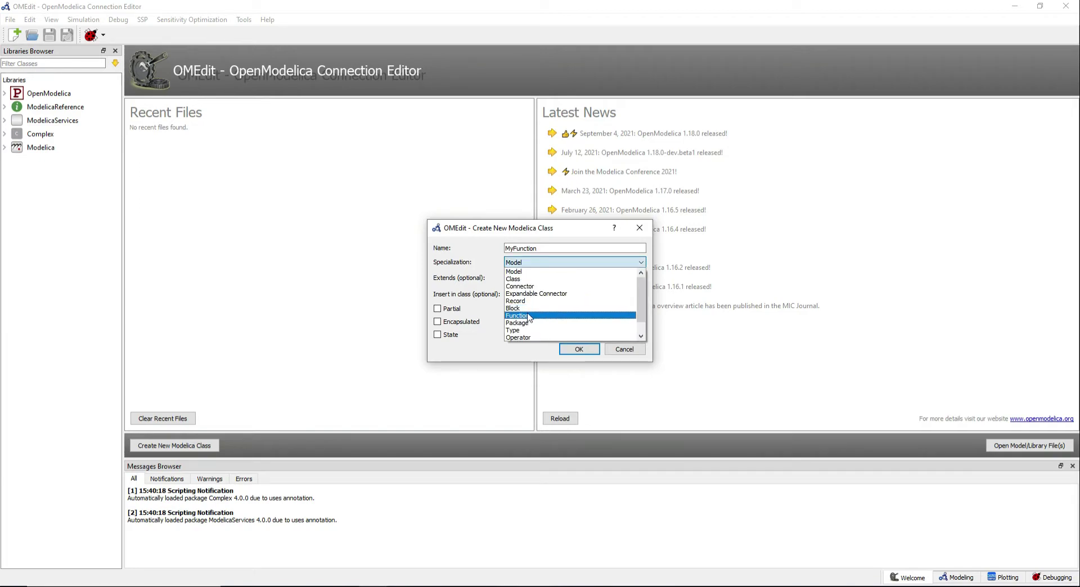
{"action": "left_click", "coordinate": [517, 316]}
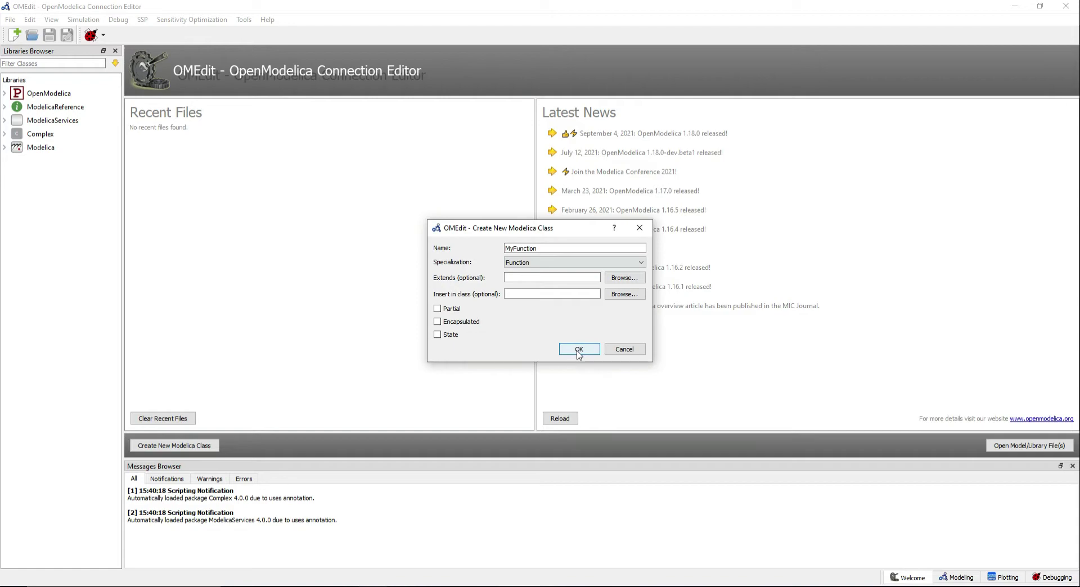
{"action": "left_click", "coordinate": [579, 349]}
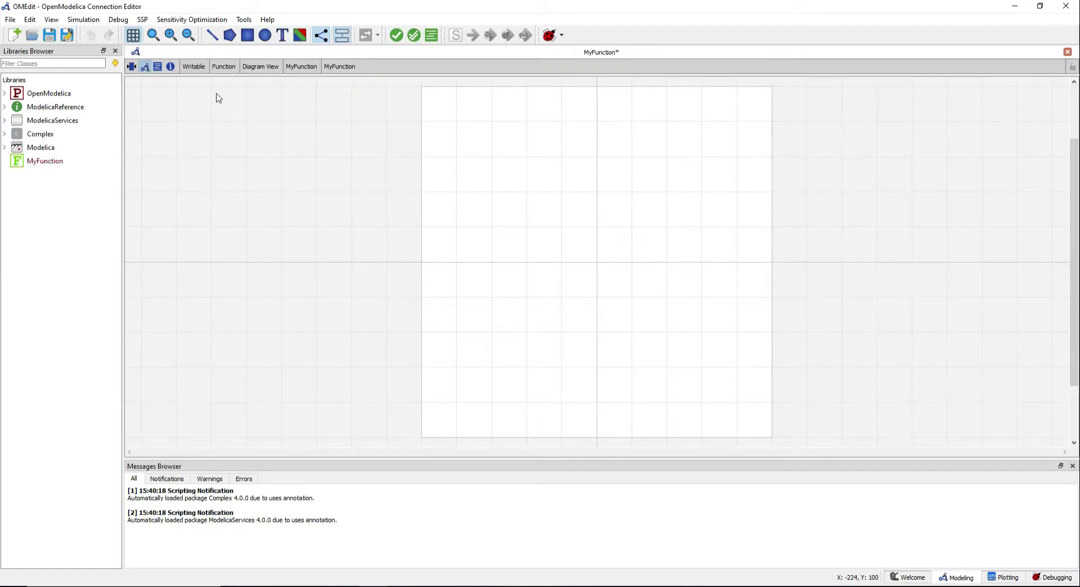
{"action": "mouse_move", "coordinate": [157, 66]}
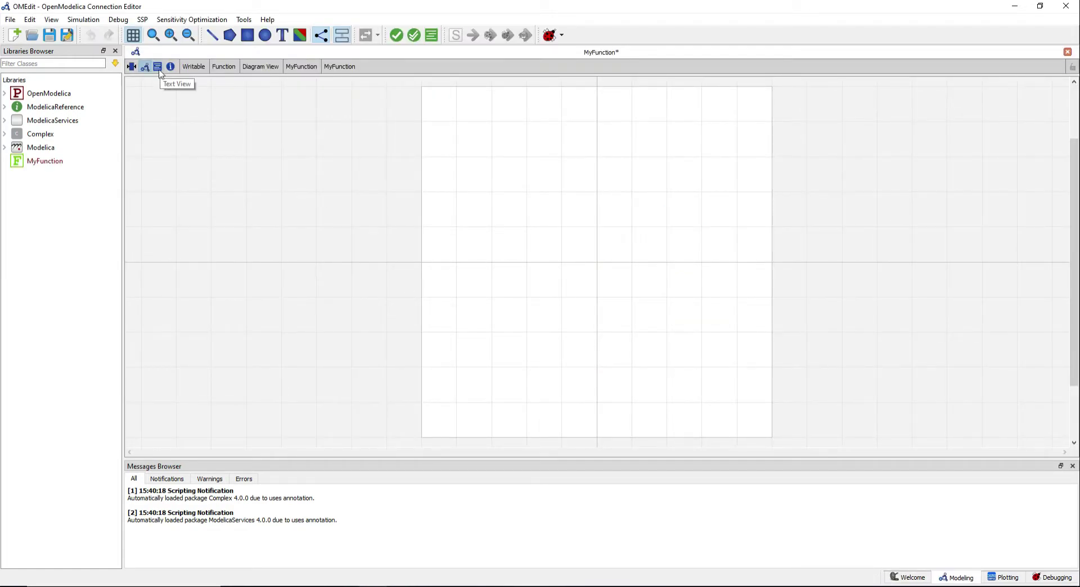
- In Text View, add 'input Real x;' and 'output Real y;' after the function header
{"action": "left_click", "coordinate": [158, 67]}
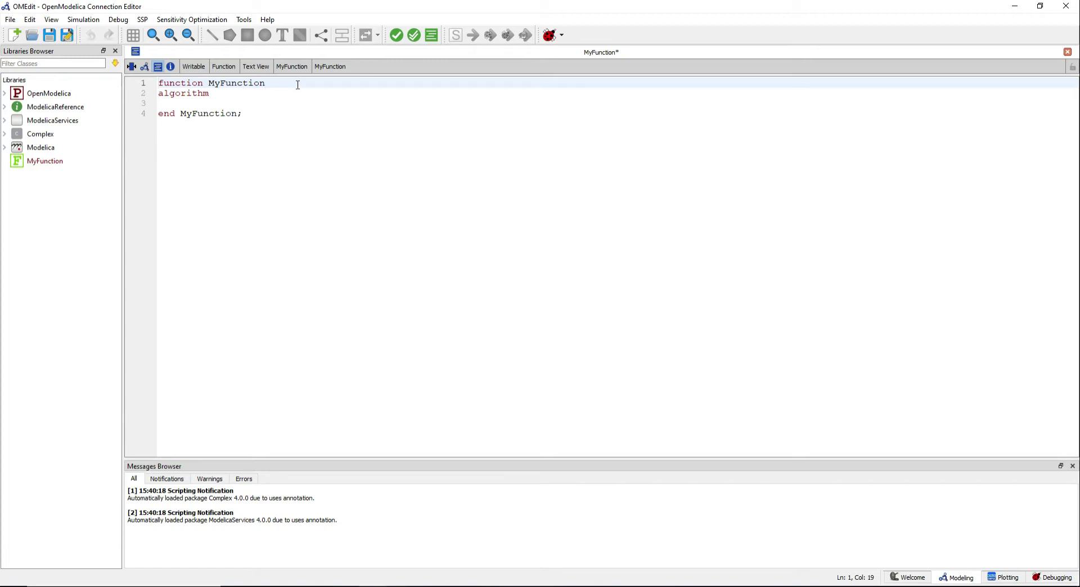
{"action": "key", "text": "Enter"}
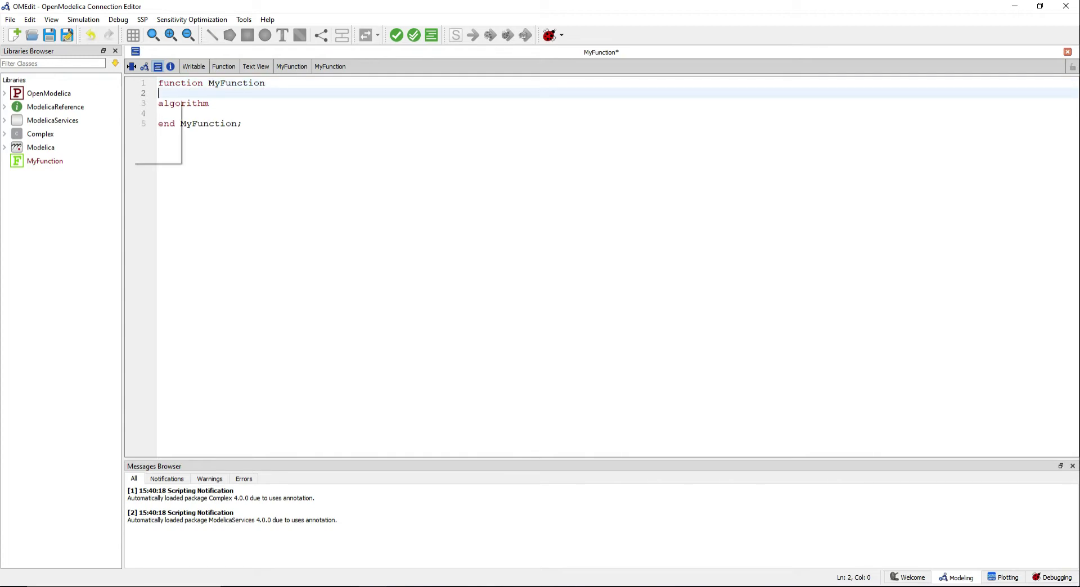
{"action": "type", "text": "input Real"}
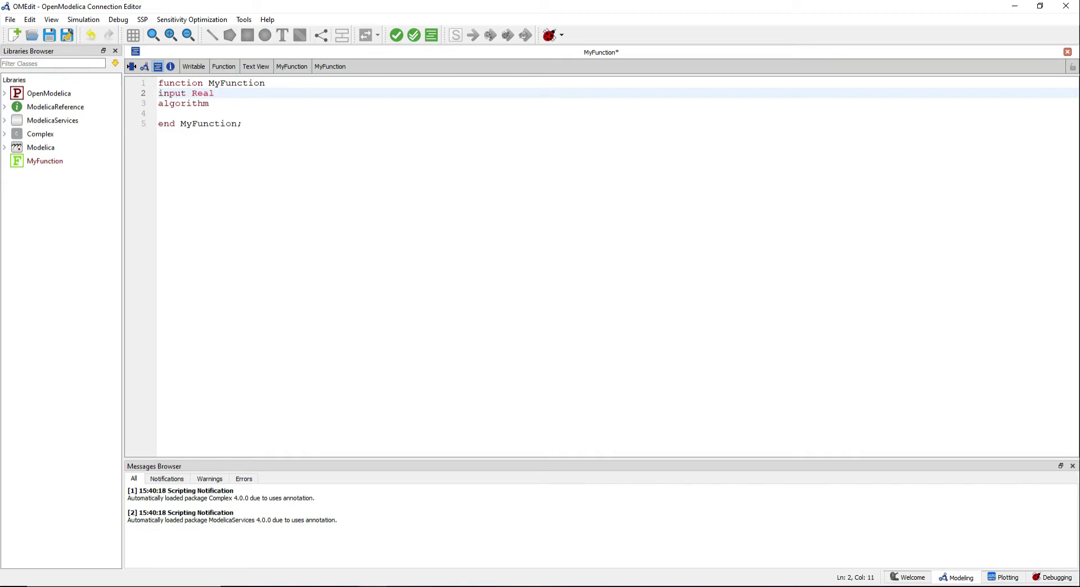
{"action": "type", "text": "x;"}
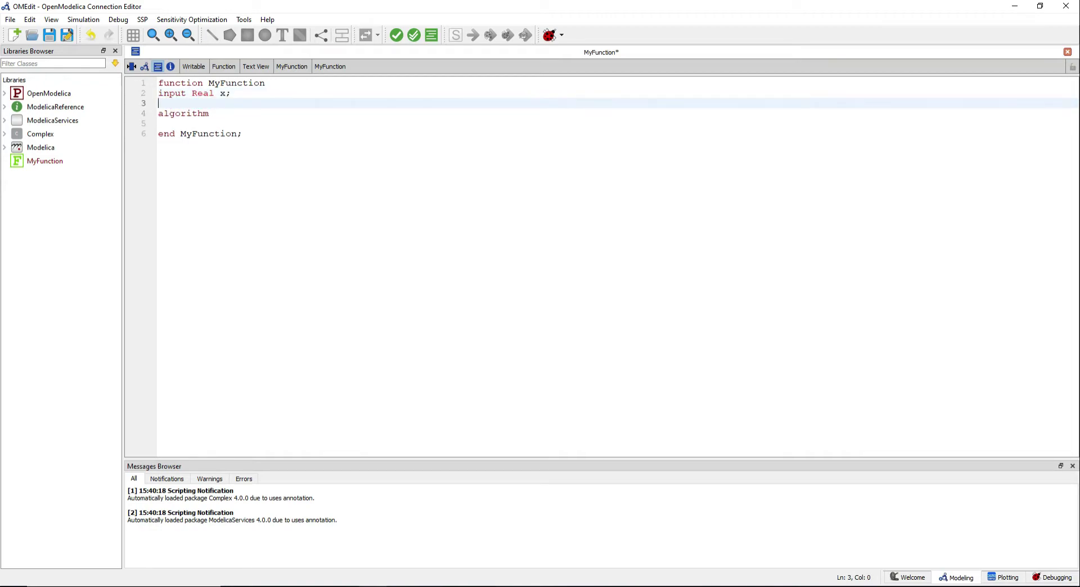
{"action": "type", "text": "output Real"}
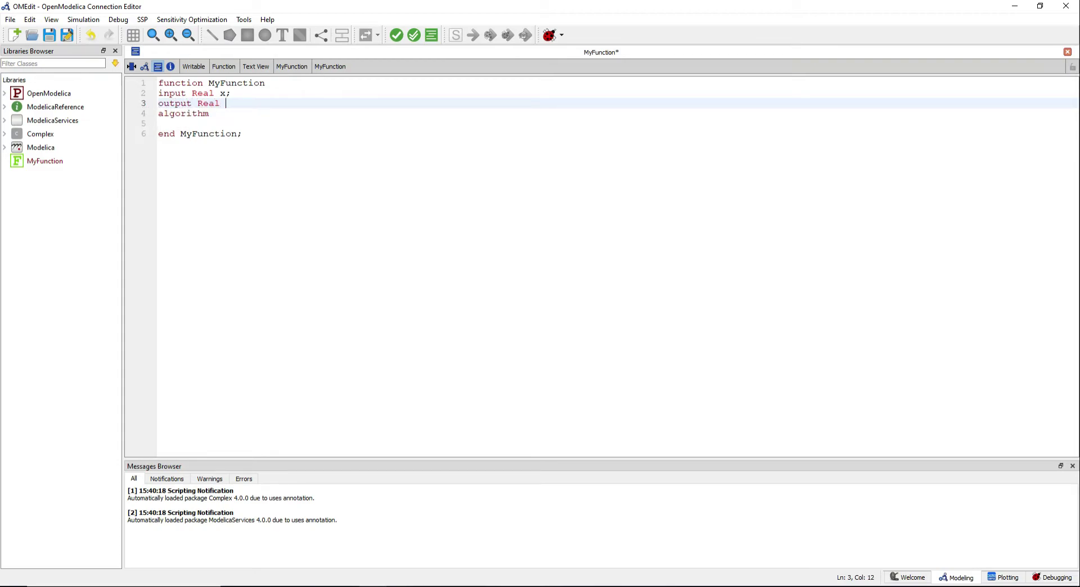
{"action": "type", "text": "y;"}
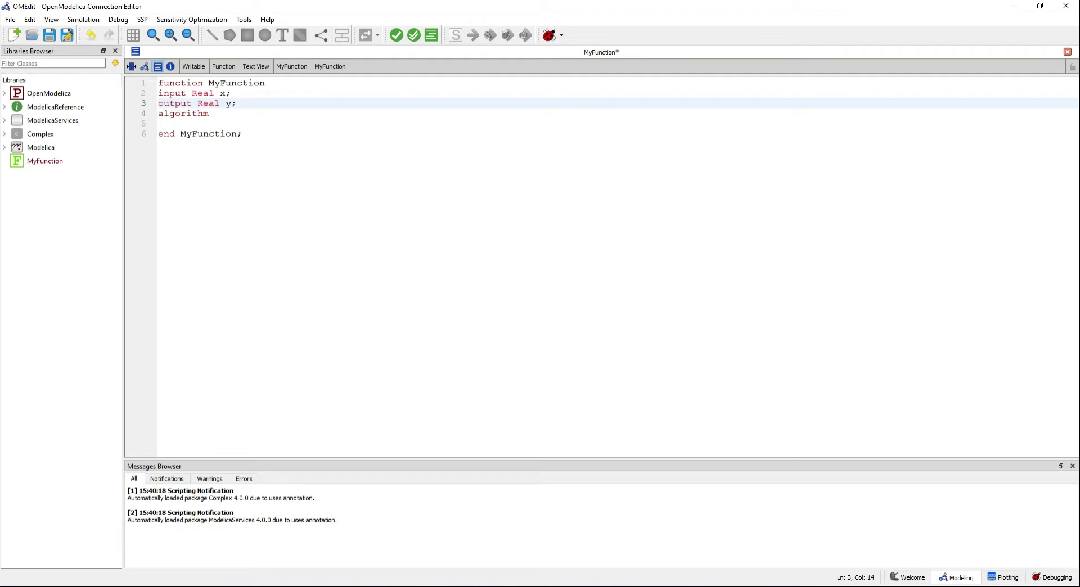
{"action": "key", "text": "Enter"}
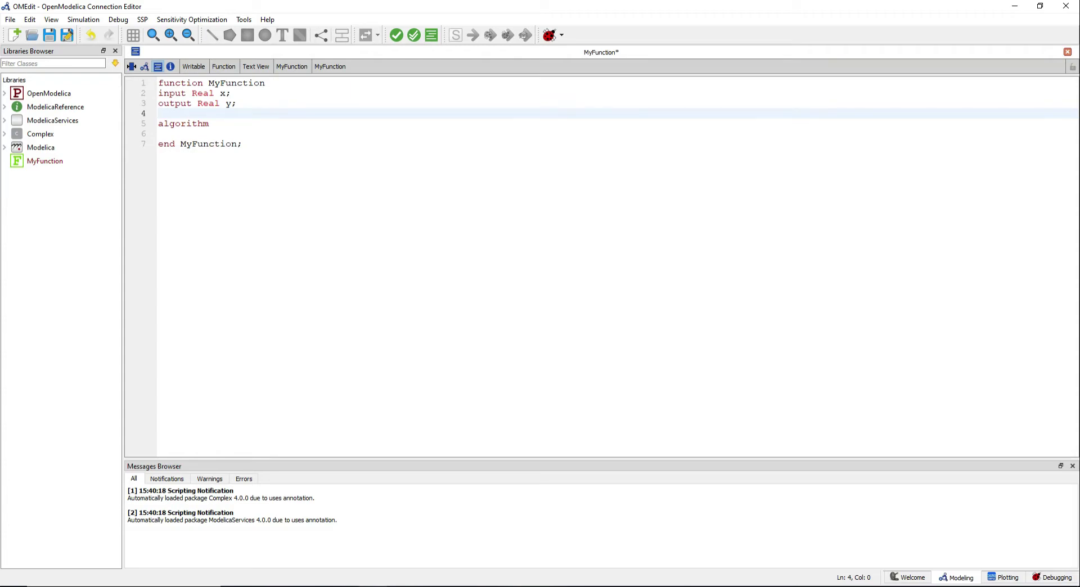
- Declare 'protected Real K;' above the algorithm section
{"action": "type", "text": "protecte"}
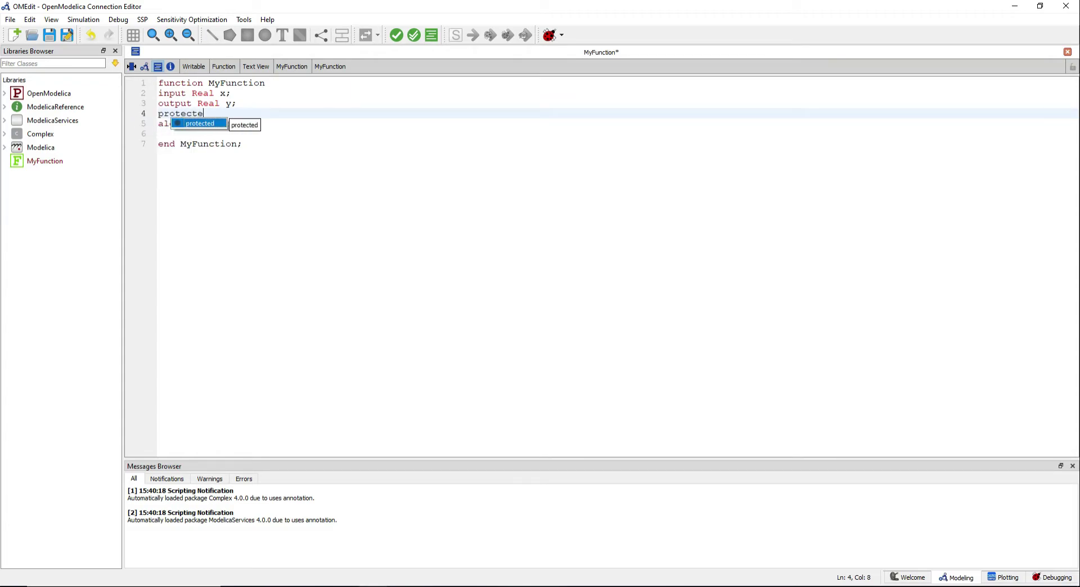
{"action": "key", "text": "Enter"}
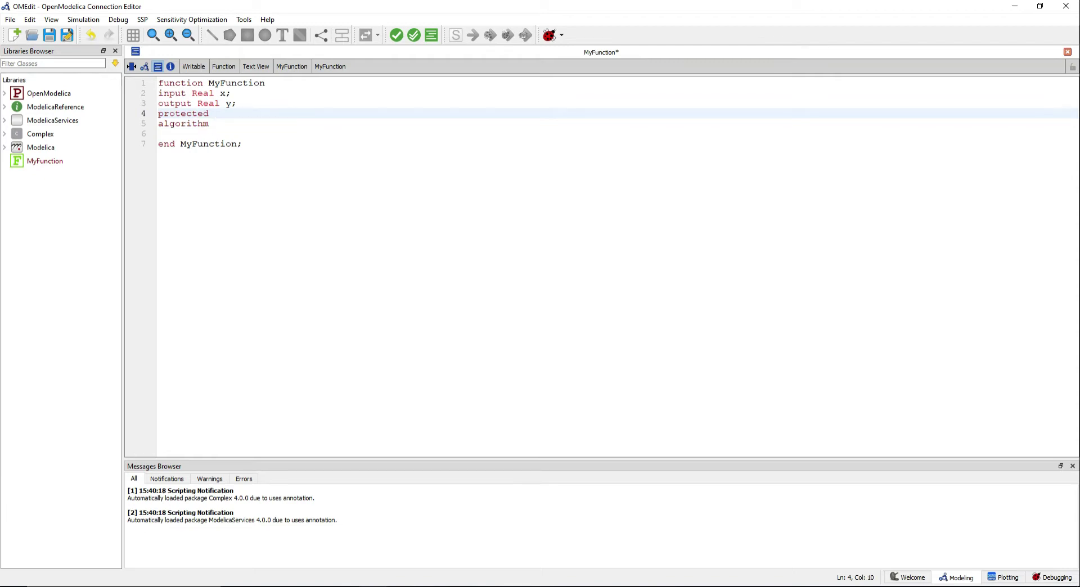
{"action": "type", "text": "Real K"}
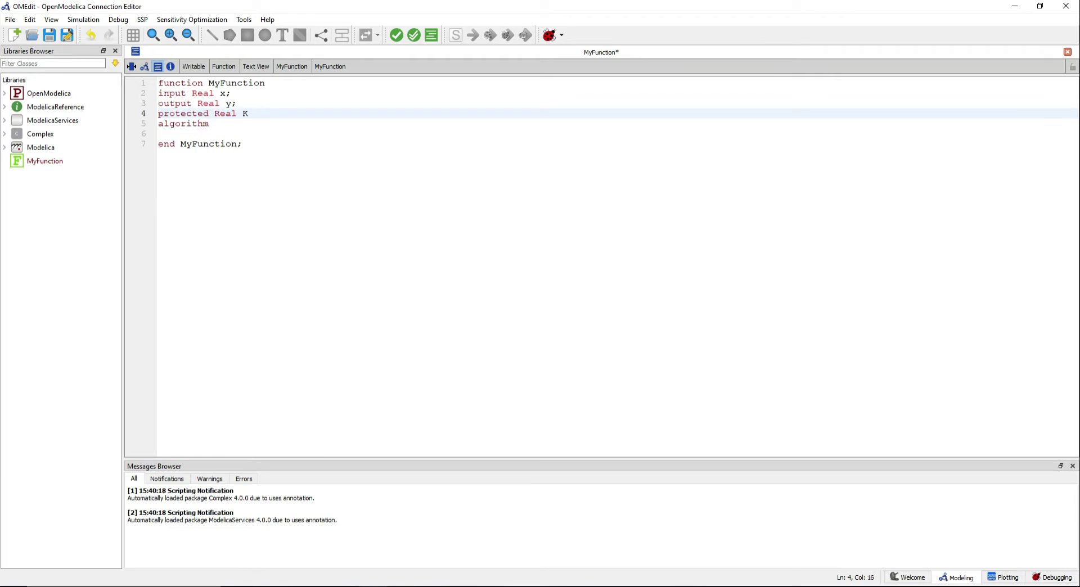
{"action": "type", "text": ";"}
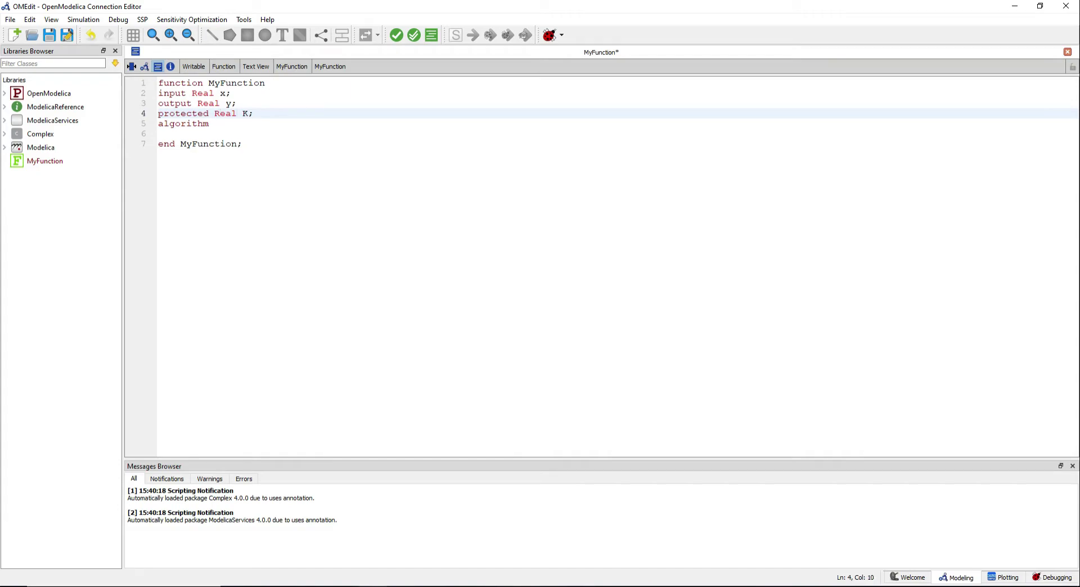
- Add the statement 'K:=1;' under algorithm
{"action": "key", "text": "Enter"}
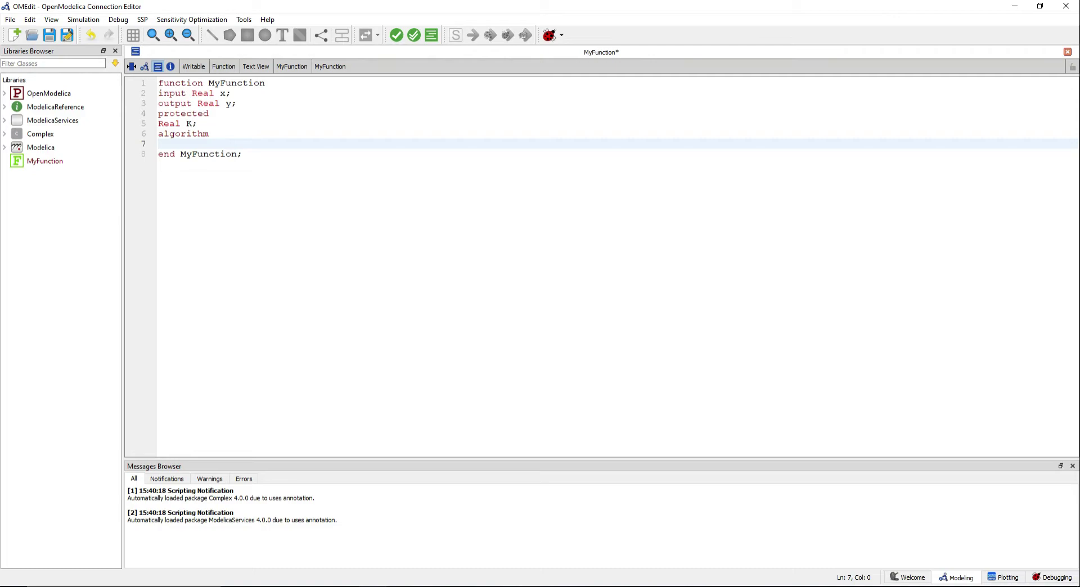
{"action": "type", "text": "K:=1"}
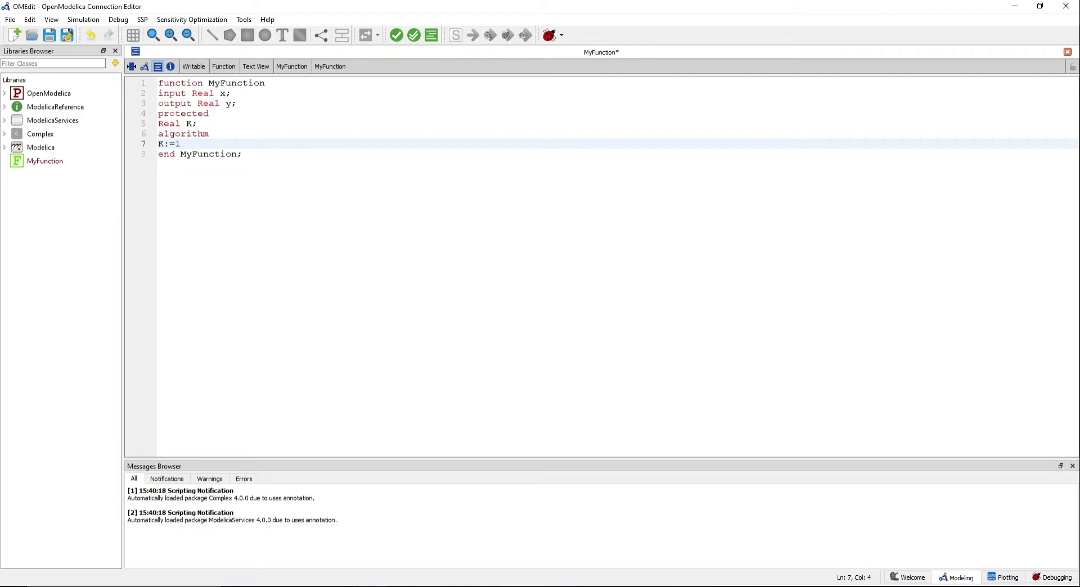
{"action": "type", "text": ";"}
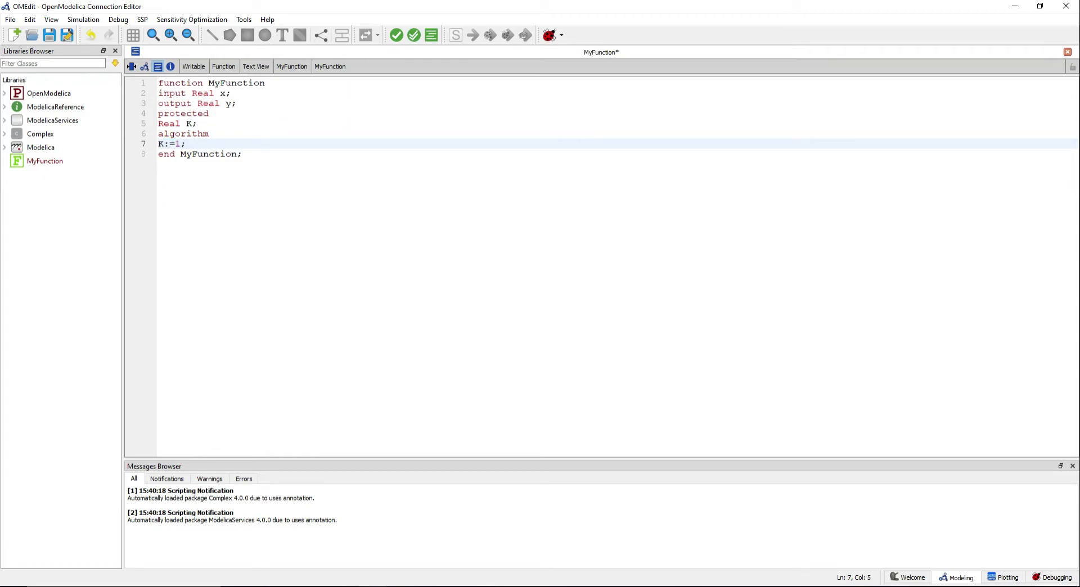
- Add the algorithm line 'y:=K+sin(x);' after the K assignment
{"action": "key", "text": "Enter"}
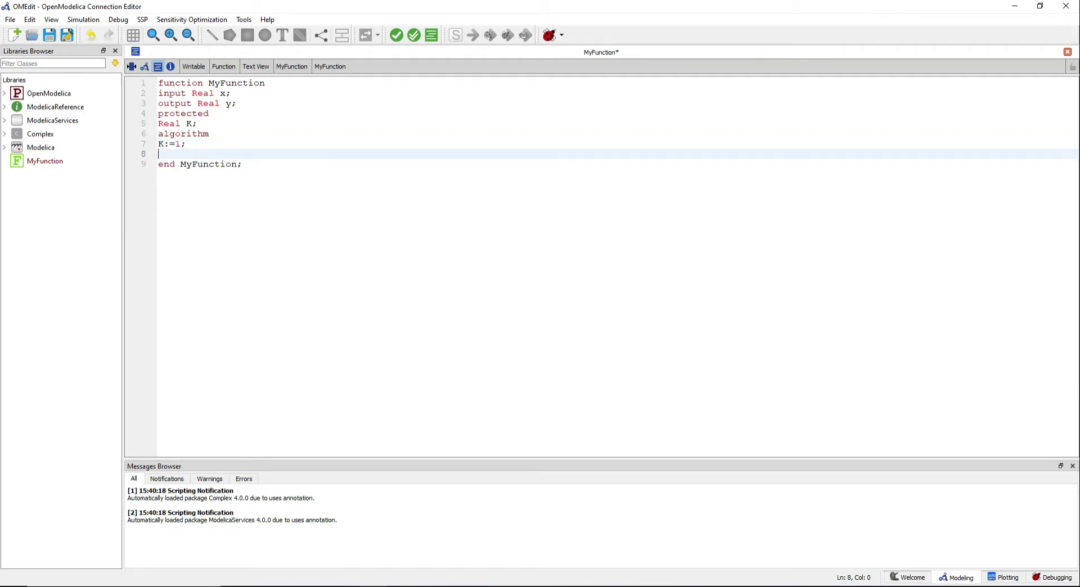
{"action": "type", "text": "y"}
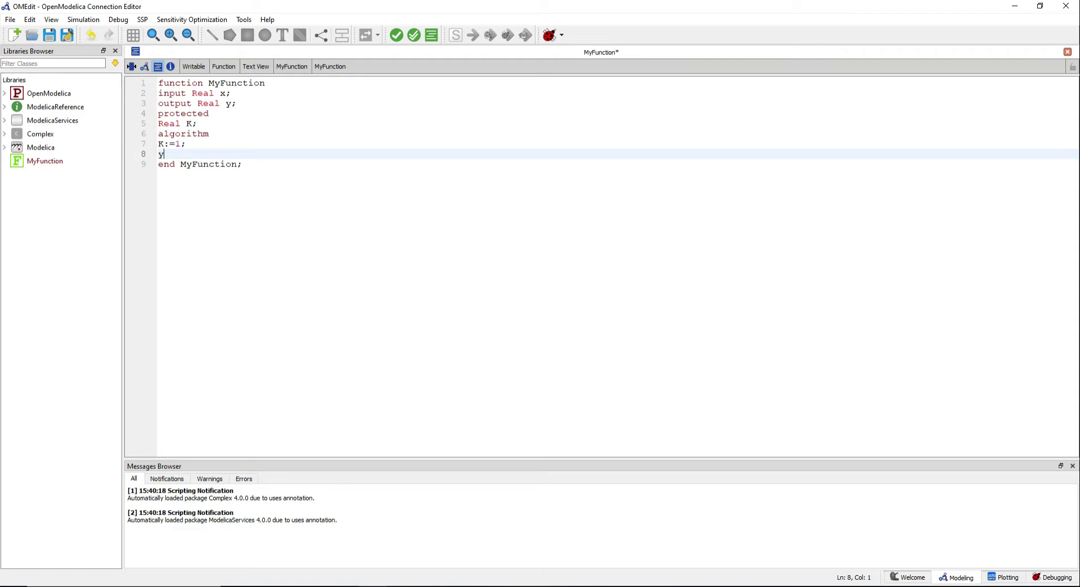
{"action": "type", "text": ":=K"}
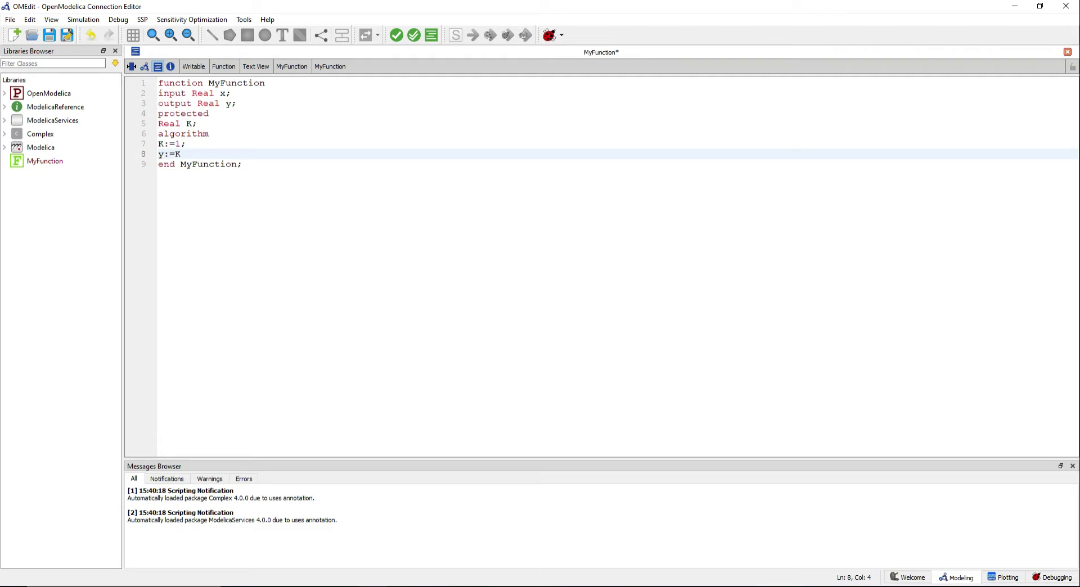
{"action": "type", "text": "+sin("}
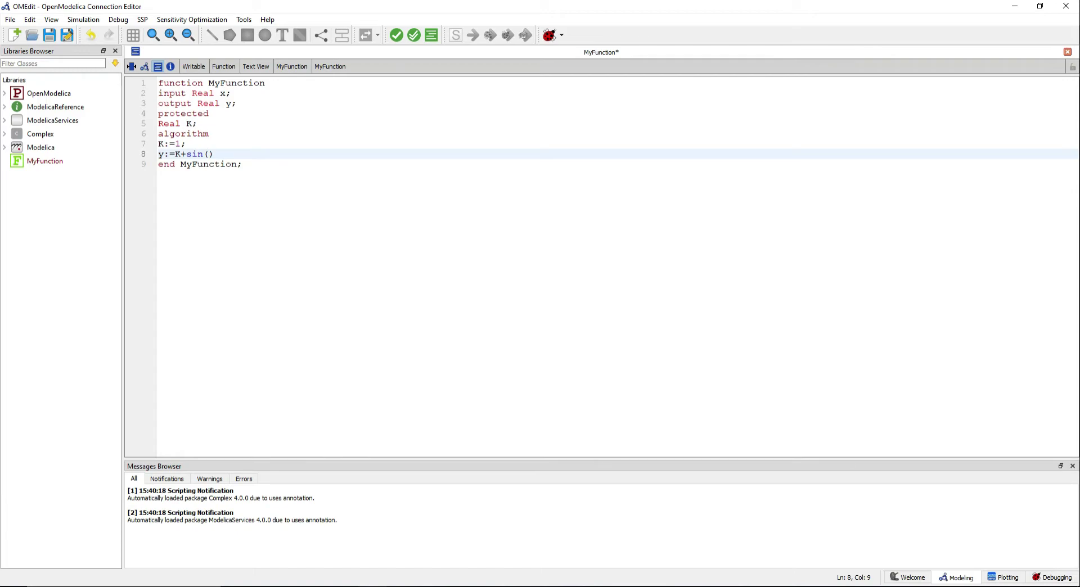
{"action": "type", "text": "x"}
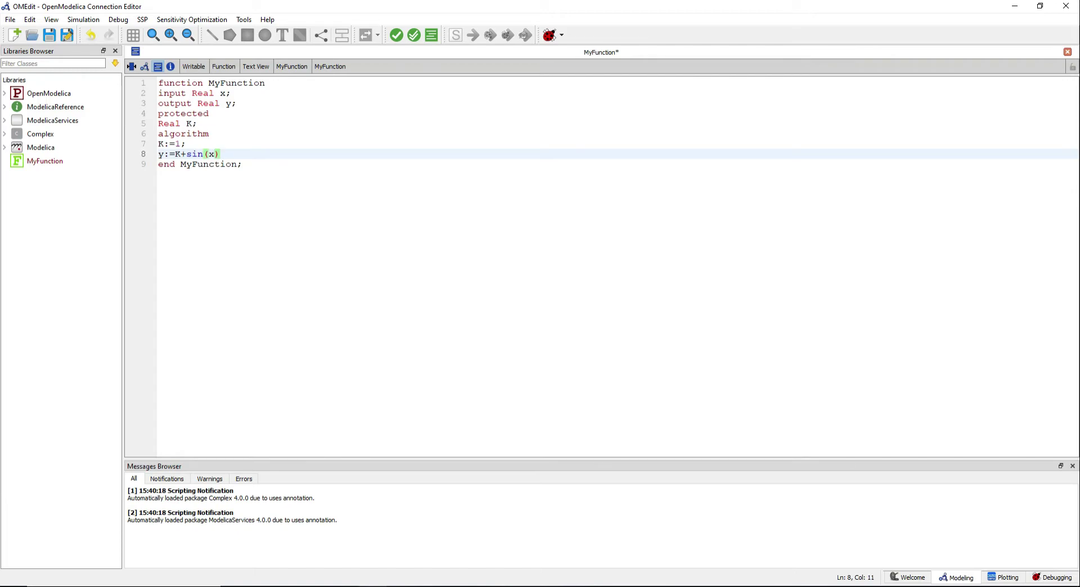
{"action": "type", "text": ";"}
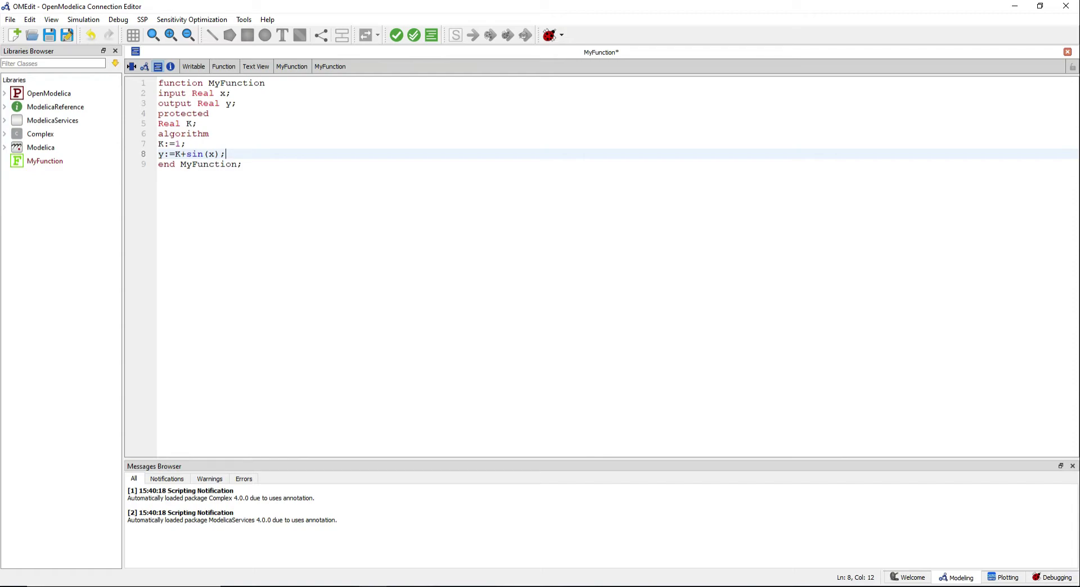
- Save MyFunction to MyFunction.mo from the Libraries Browser context menu
{"action": "right_click", "coordinate": [45, 161]}
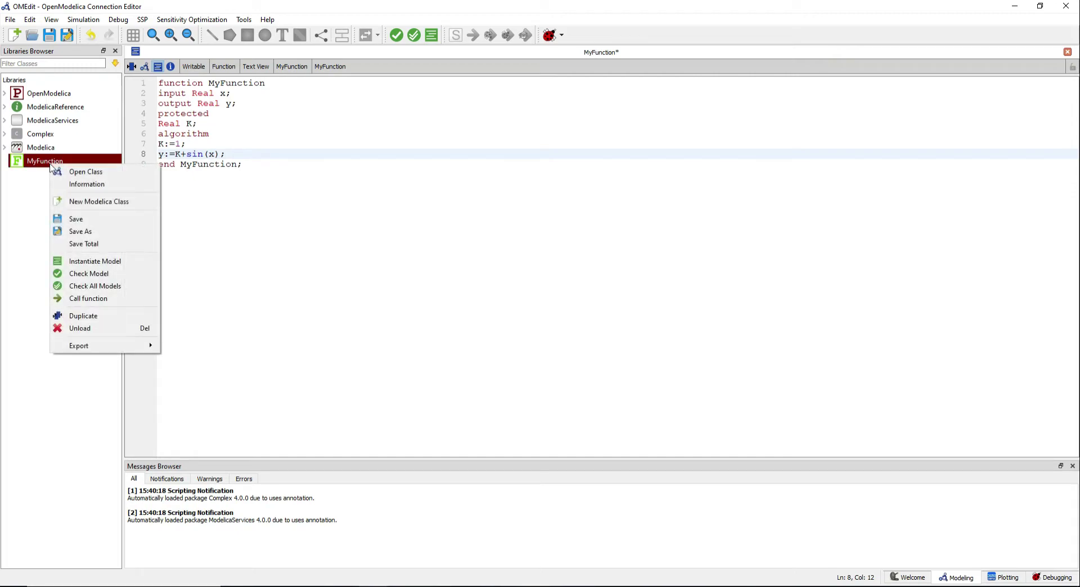
{"action": "mouse_move", "coordinate": [78, 219]}
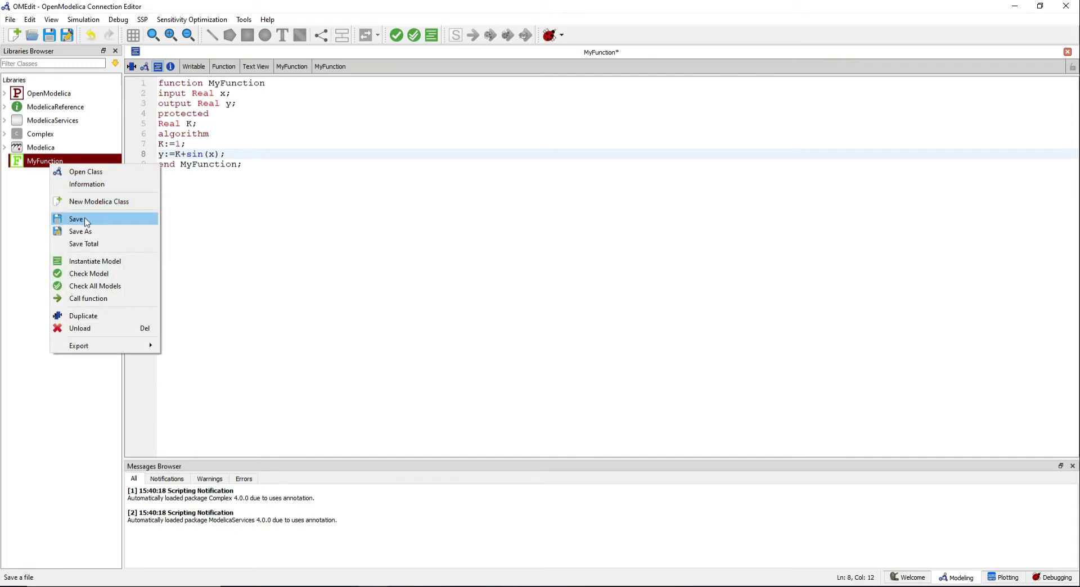
{"action": "left_click", "coordinate": [77, 219]}
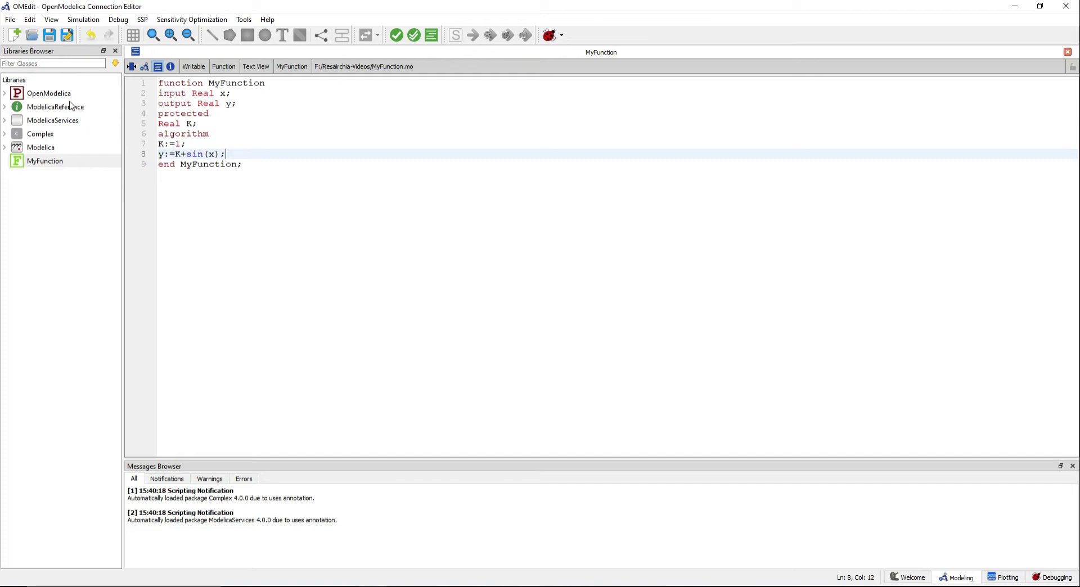
{"action": "mouse_move", "coordinate": [19, 35]}
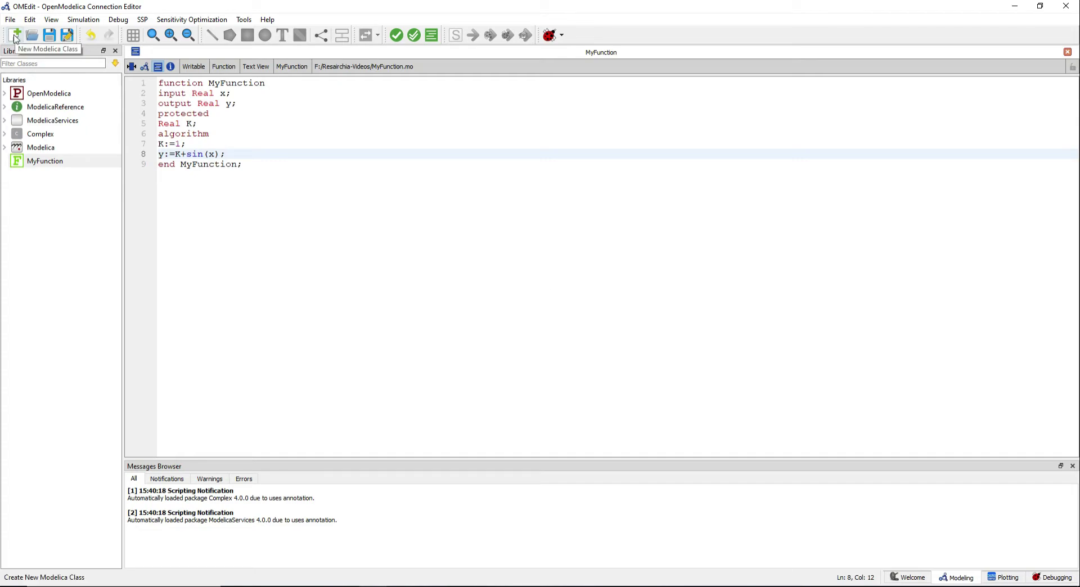
- Create a new Modelica class named UseYourFunction
{"action": "left_click", "coordinate": [18, 35]}
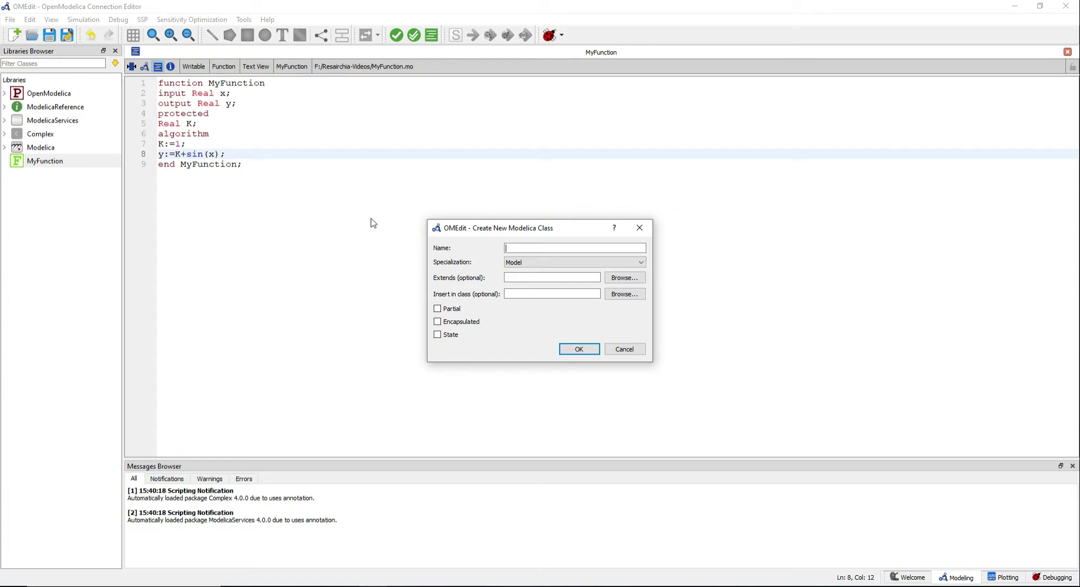
{"action": "type", "text": "UseYour"}
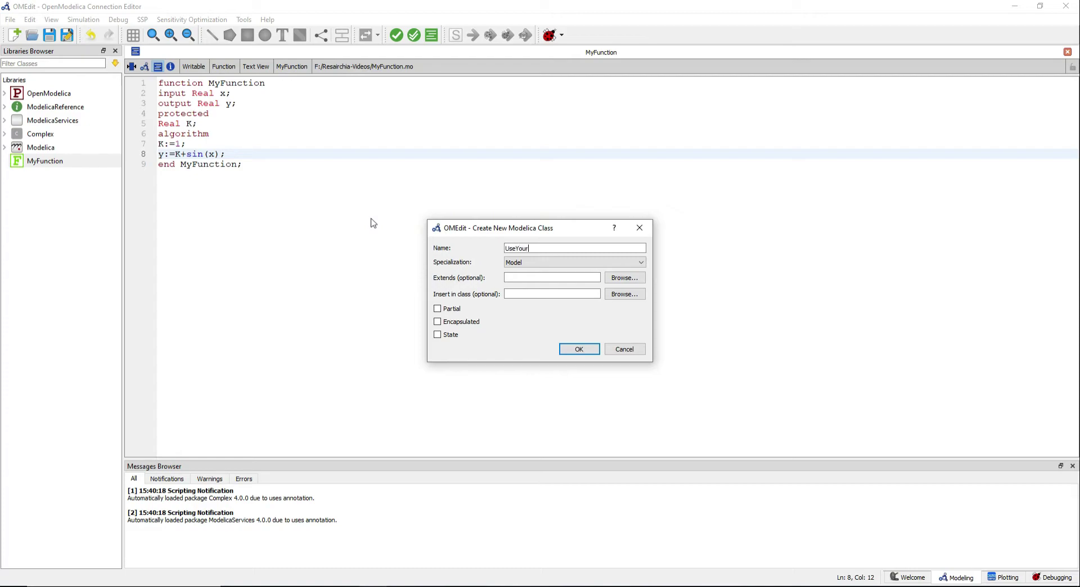
{"action": "type", "text": "Function"}
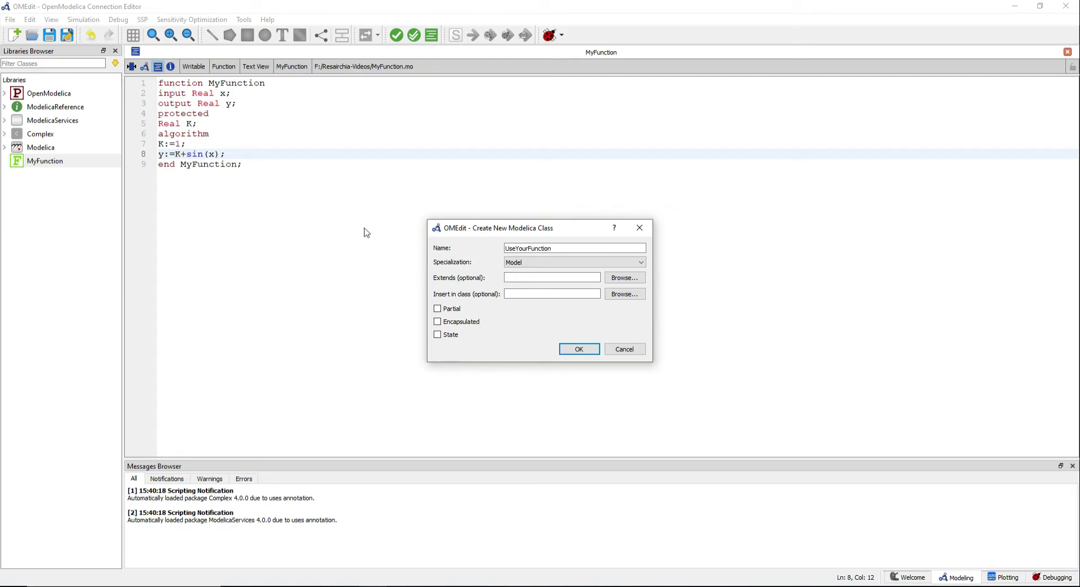
{"action": "left_click", "coordinate": [578, 348]}
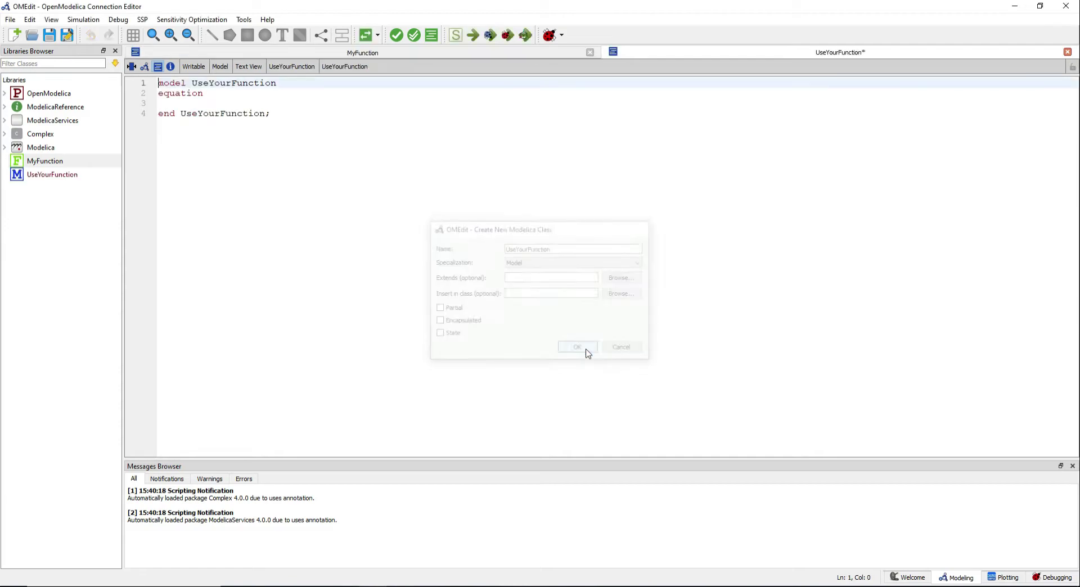
- Declare parameter x_parameter=3.141592 and Real x_variable, y_parameter_input, y_variable_output
{"action": "left_click", "coordinate": [577, 346]}
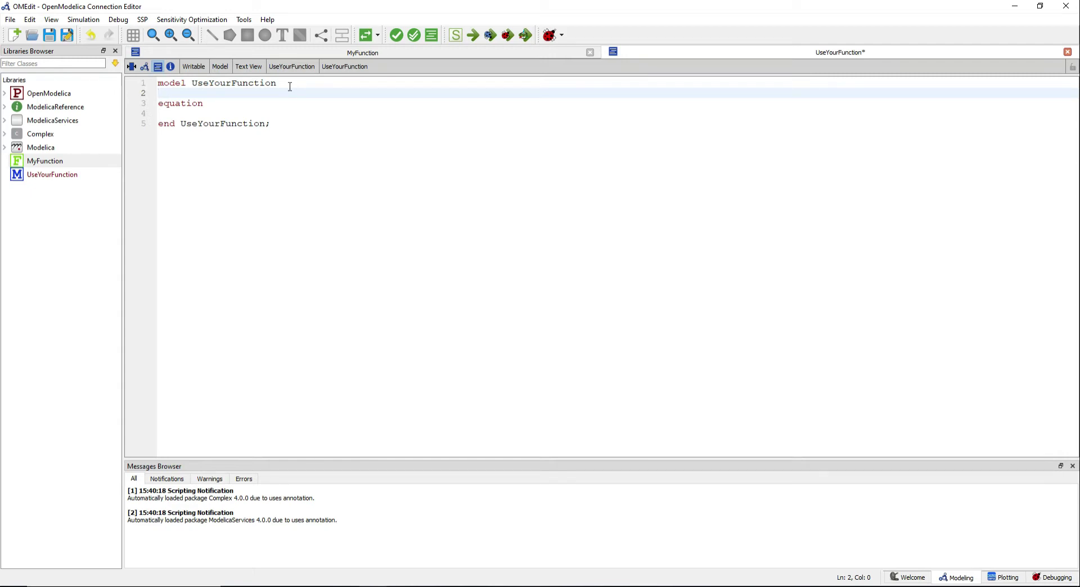
{"action": "type", "text": "parameter Real x"}
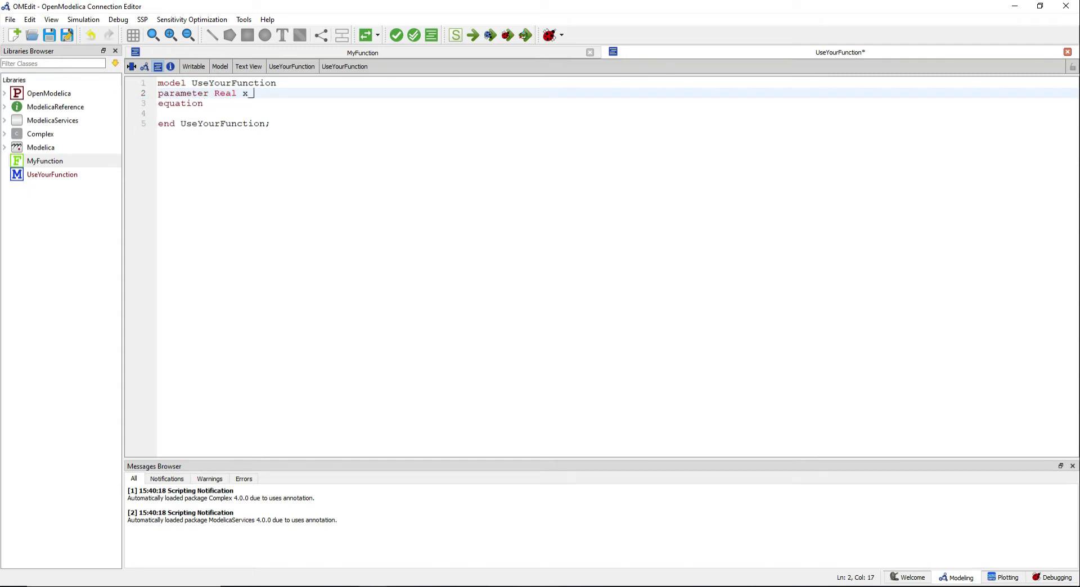
{"action": "type", "text": "_parameter=3.141592;"}
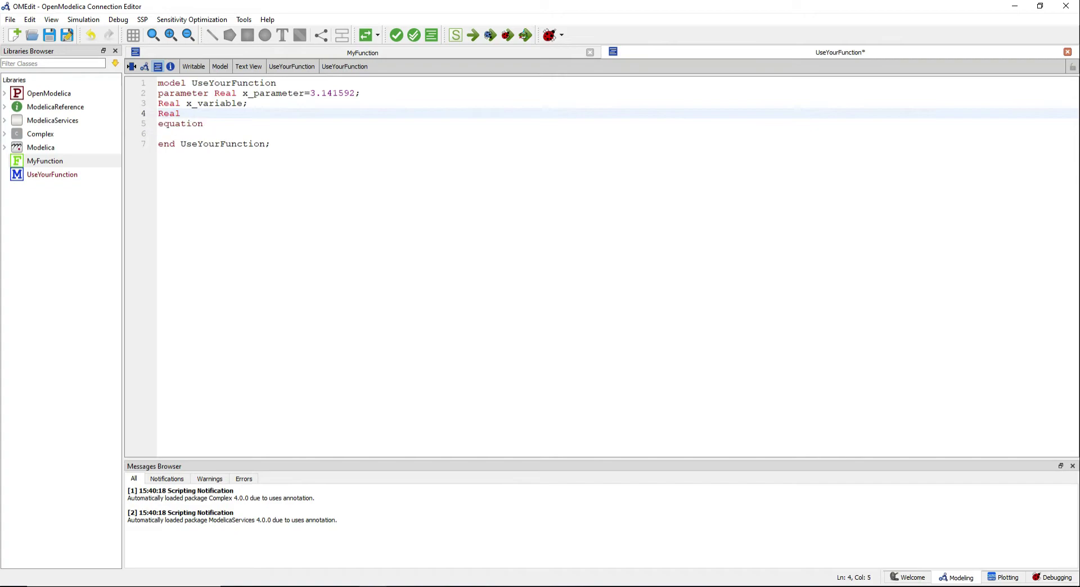
{"action": "type", "text": "y_parameter_input;"}
{"action": "type", "text": "Real y_v"}
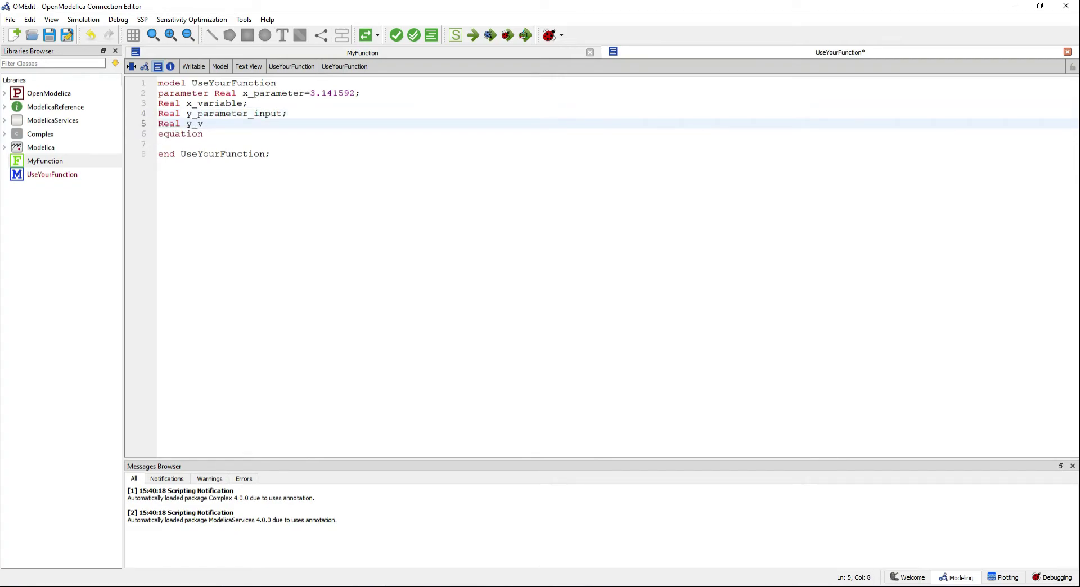
{"action": "type", "text": "ariable_output;"}
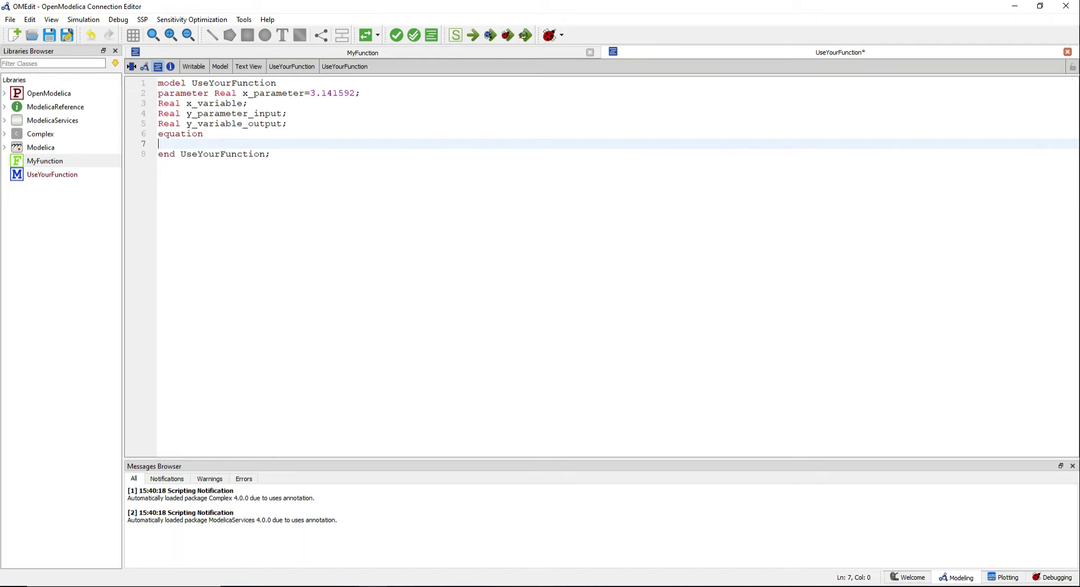
- Add the equation y_parameter_output=MyFunction(x_parameter);
{"action": "type", "text": "y_paramete"}
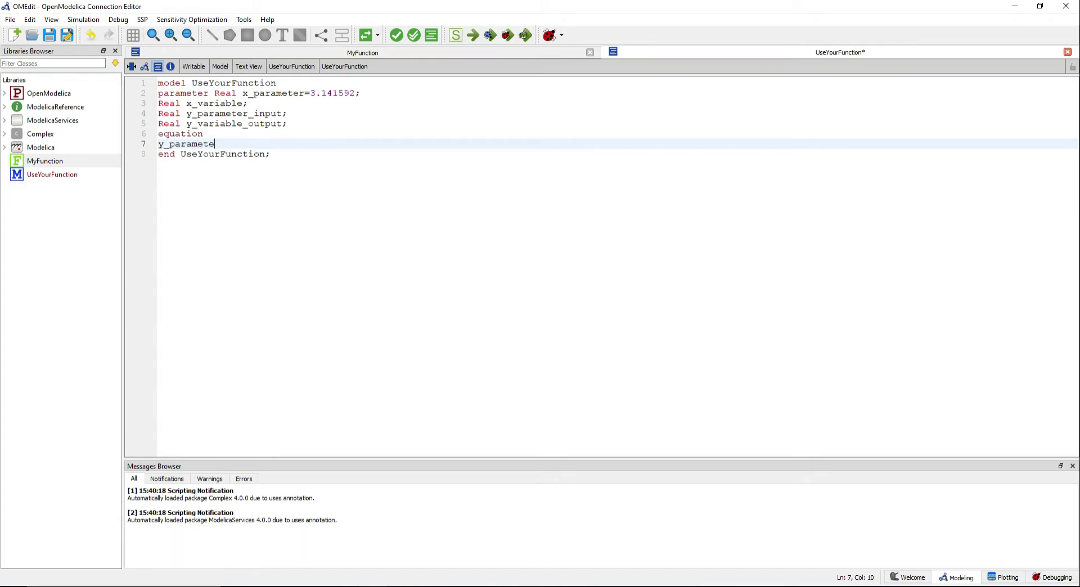
{"action": "type", "text": "r_output="}
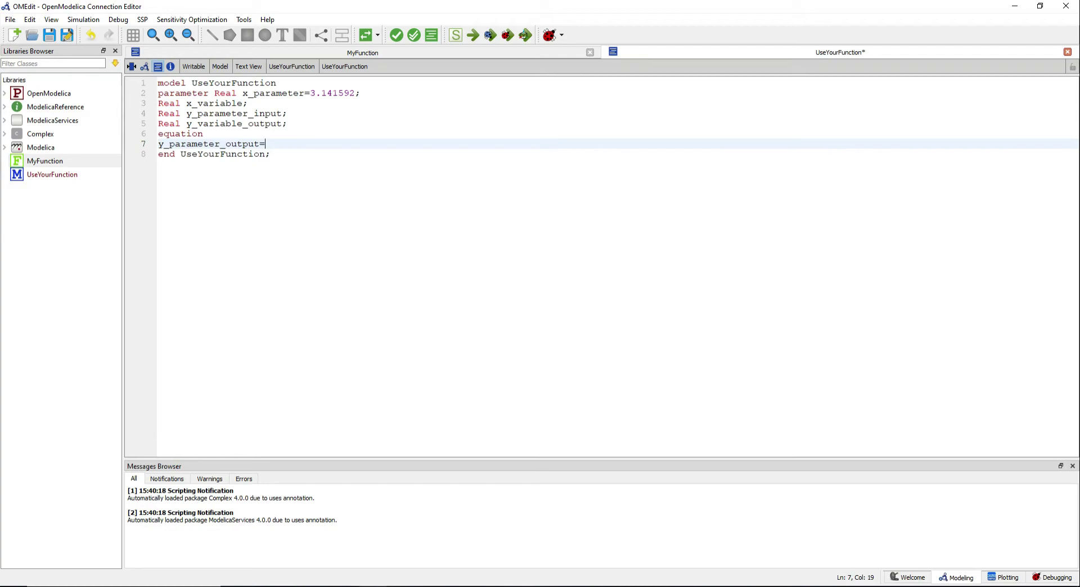
{"action": "type", "text": "My"}
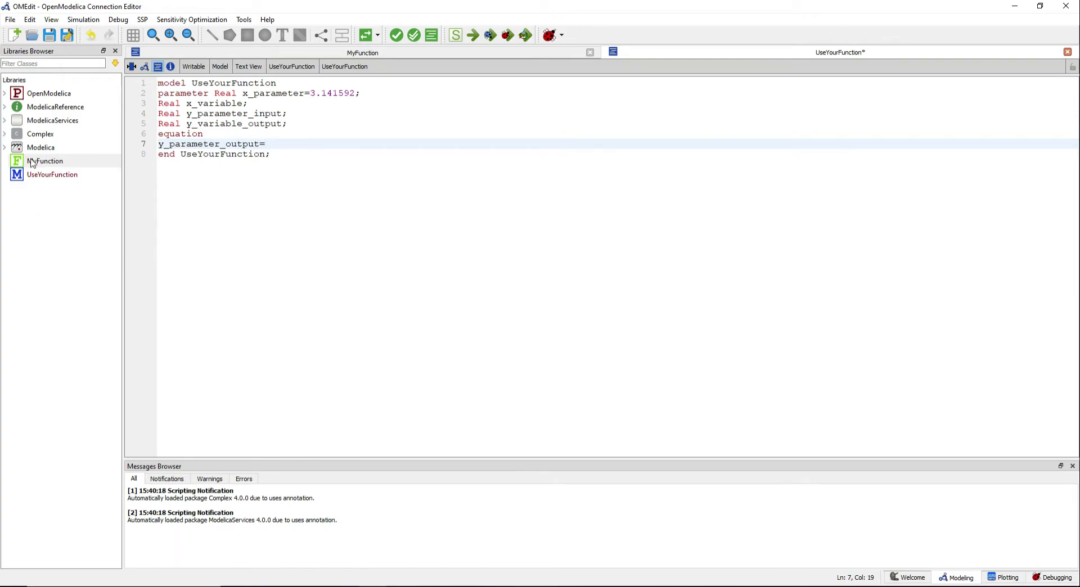
{"action": "type", "text": "MyFunction"}
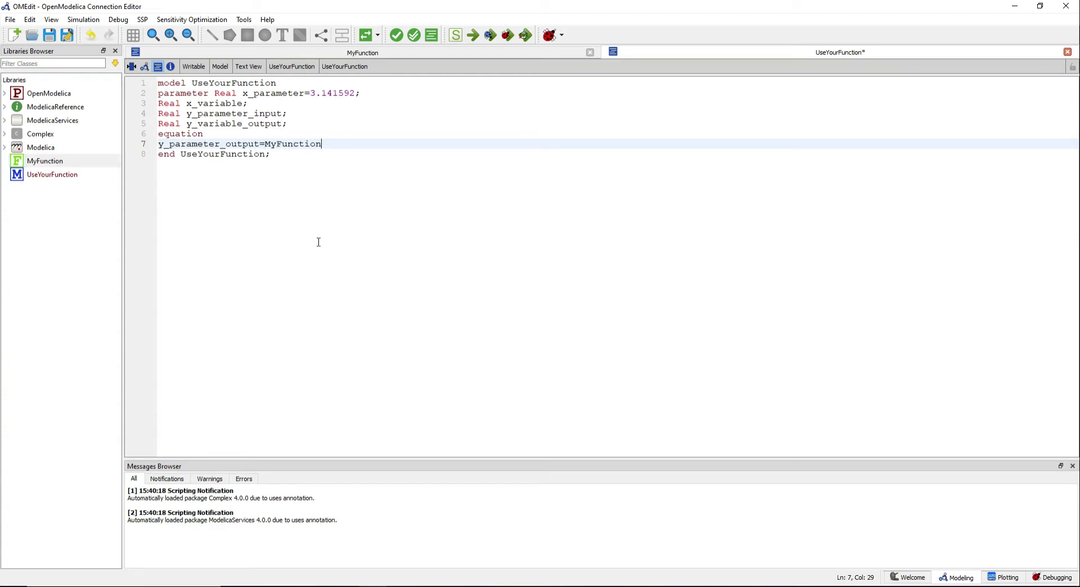
{"action": "type", "text": "();"}
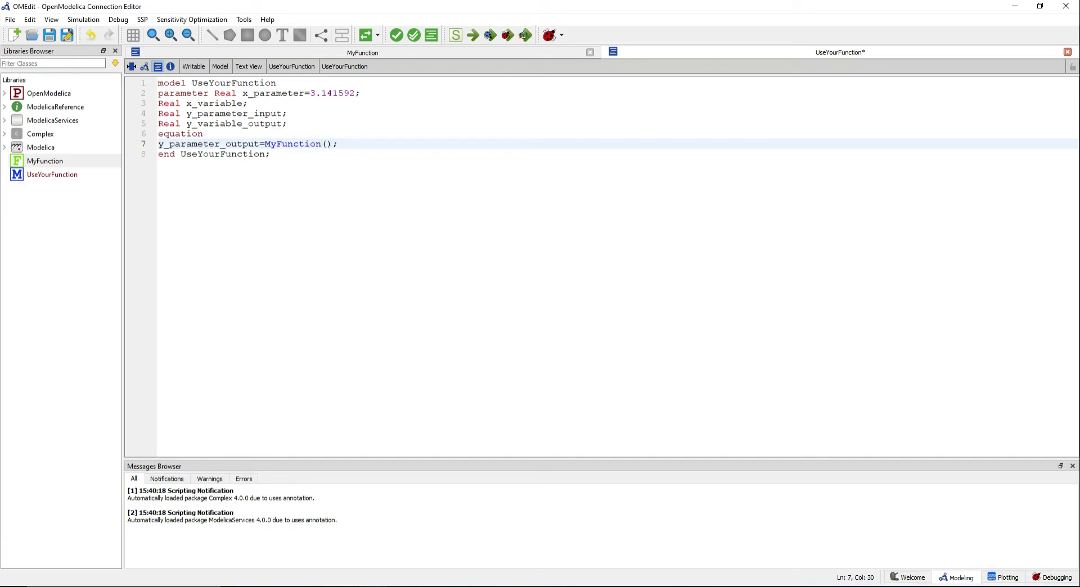
{"action": "type", "text": "x_par"}
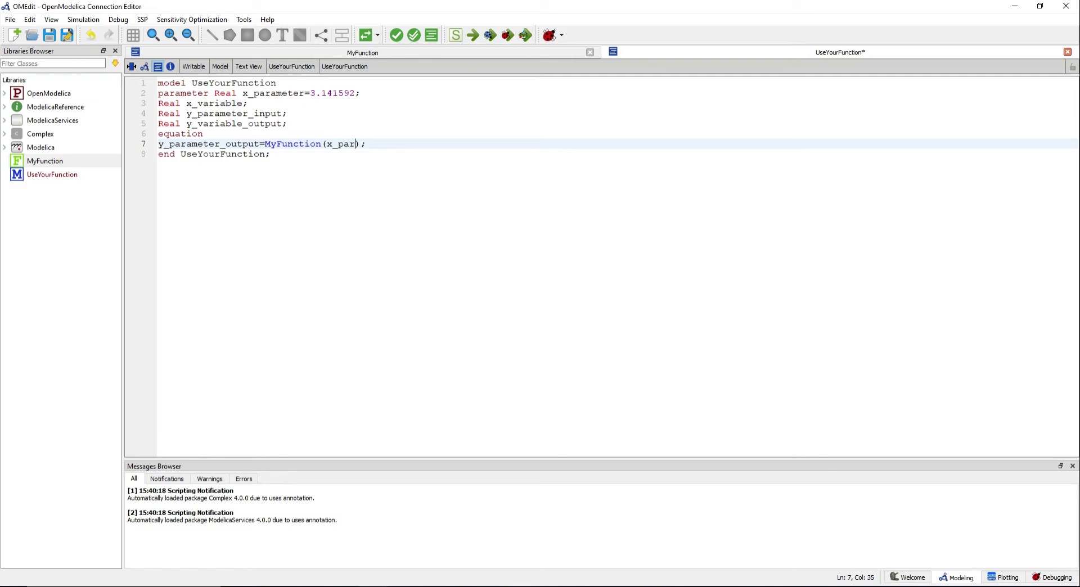
{"action": "type", "text": "ameter"}
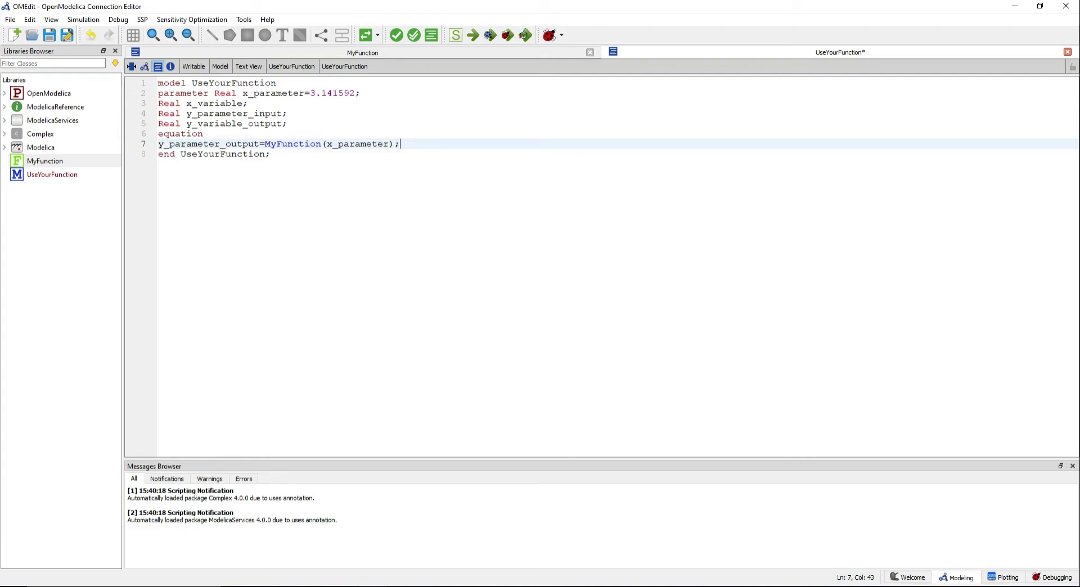
- Add equations y_variable_output=MyFunction(x_variable); and x_variable=time;
{"action": "type", "text": "y_variabl"}
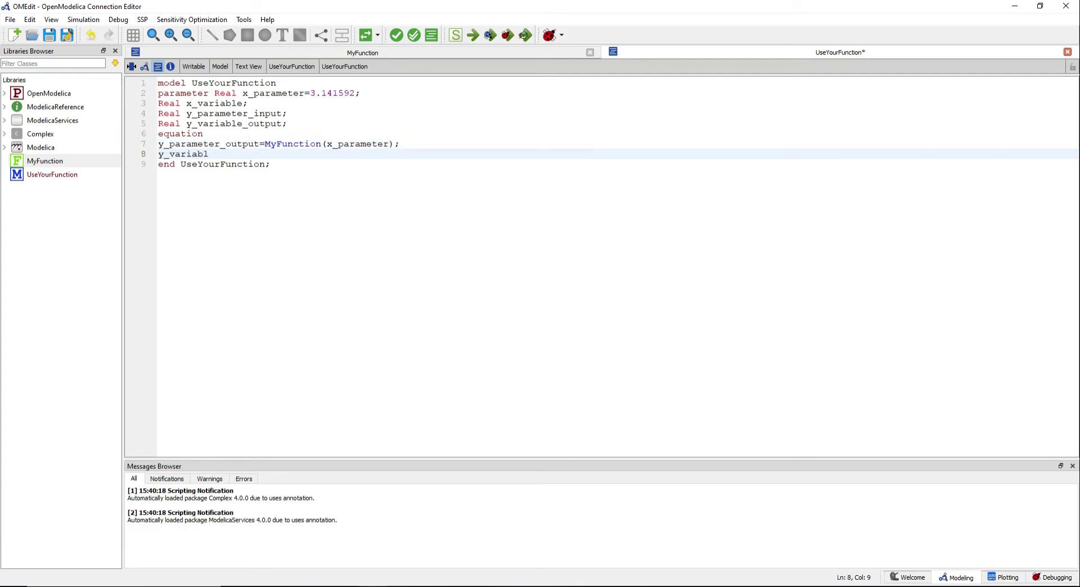
{"action": "type", "text": "e_output="}
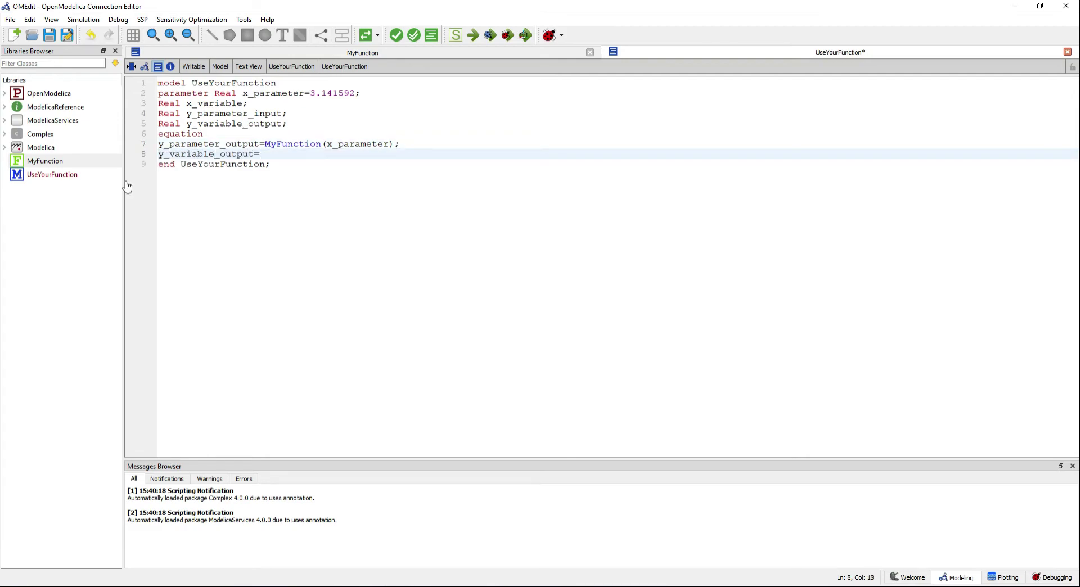
{"action": "type", "text": "MyFunction(x_va"}
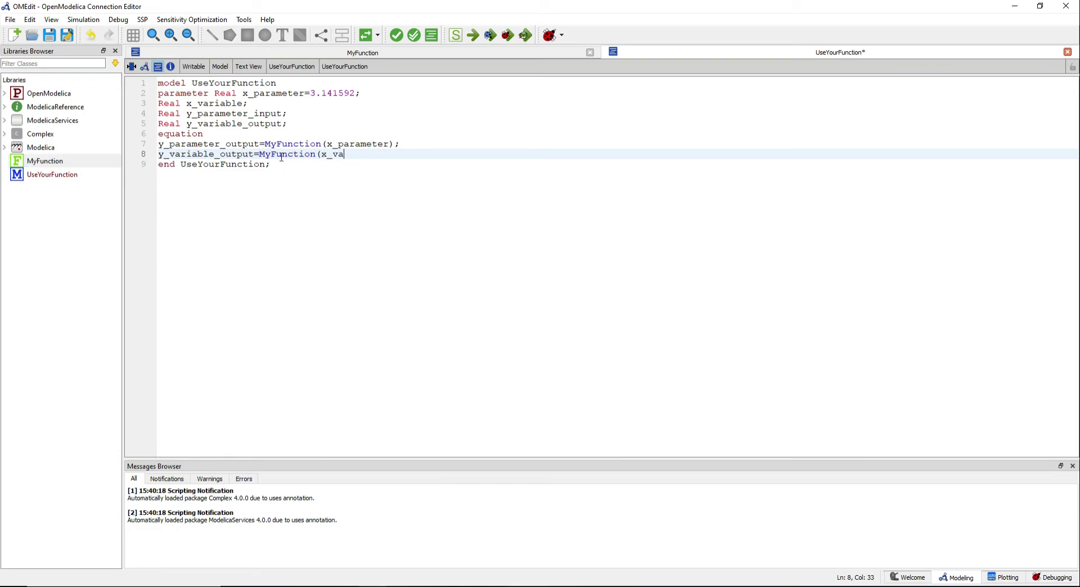
{"action": "type", "text": "riable);"}
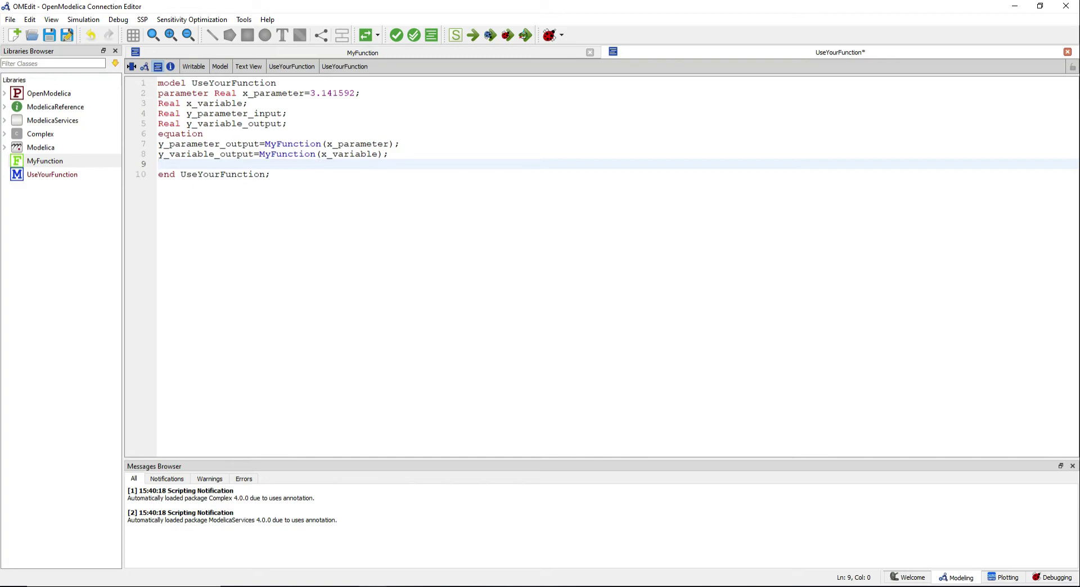
{"action": "type", "text": "x_vari"}
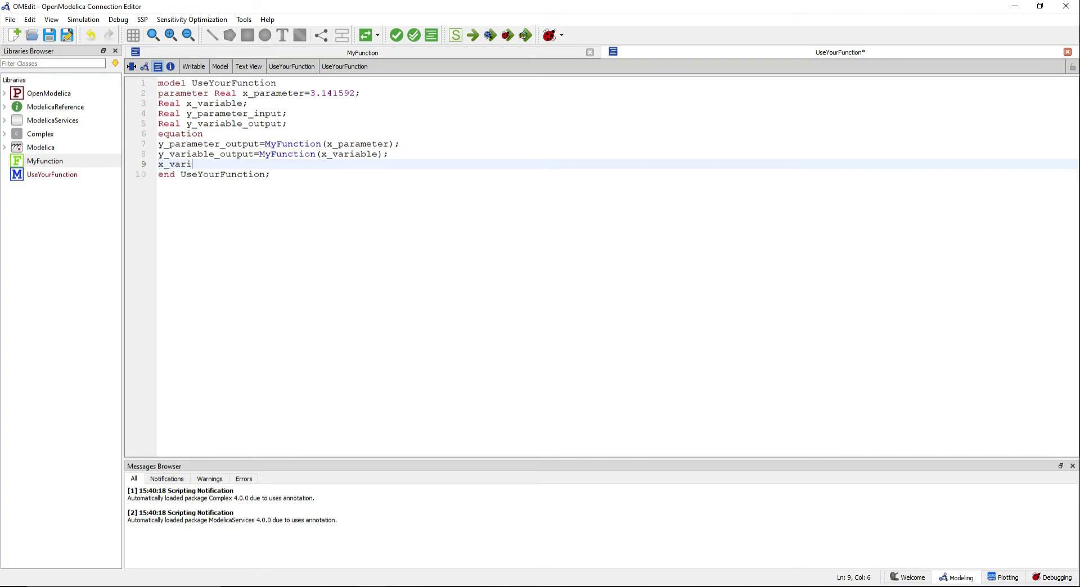
{"action": "type", "text": "able=time;"}
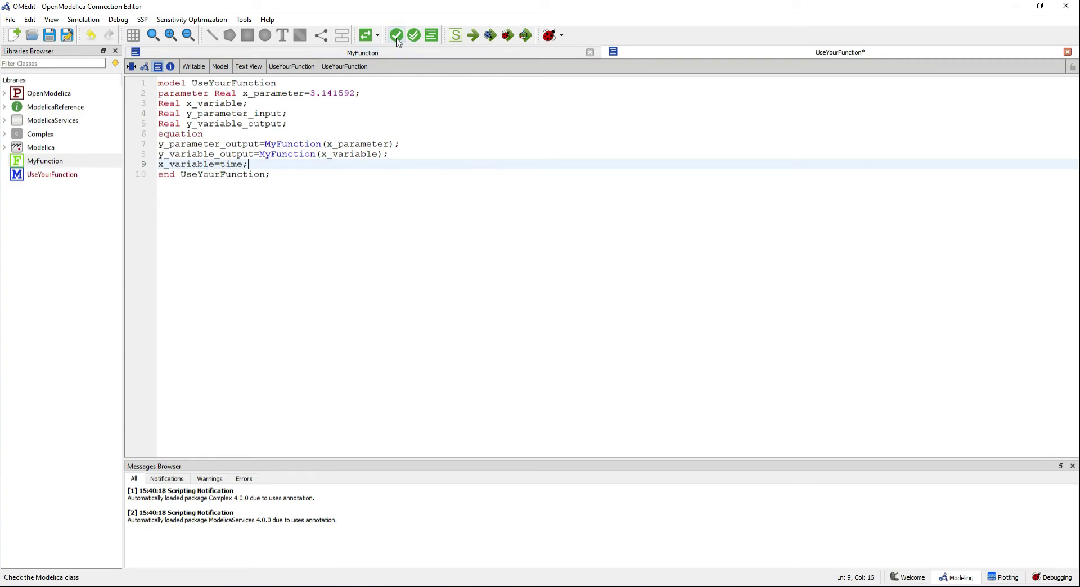
- Check the model, renaming y_parameter_input to y_parameter_output so it passes
{"action": "left_click", "coordinate": [396, 35]}
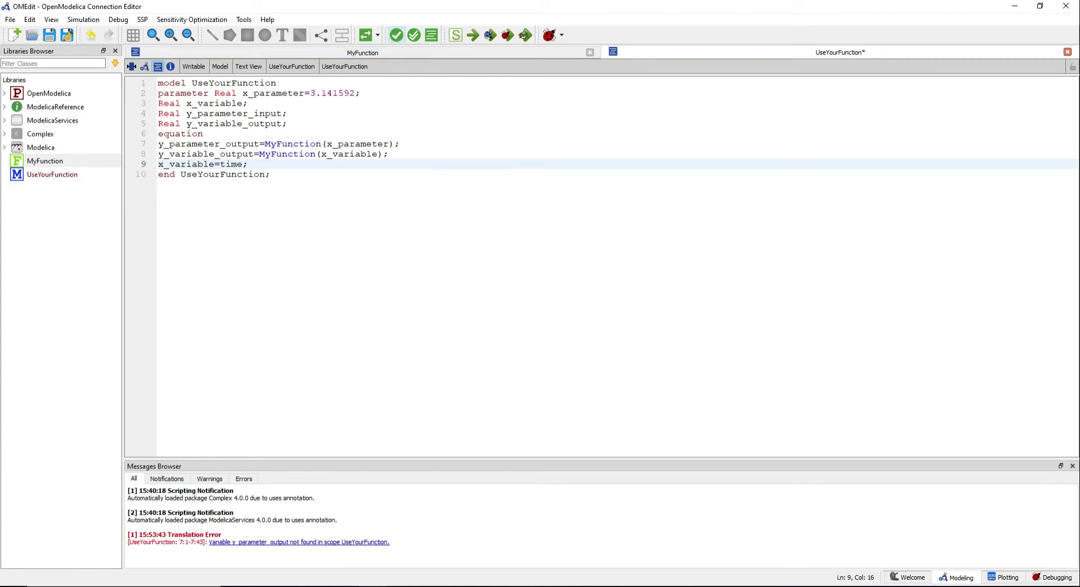
{"action": "double_click", "coordinate": [268, 113]}
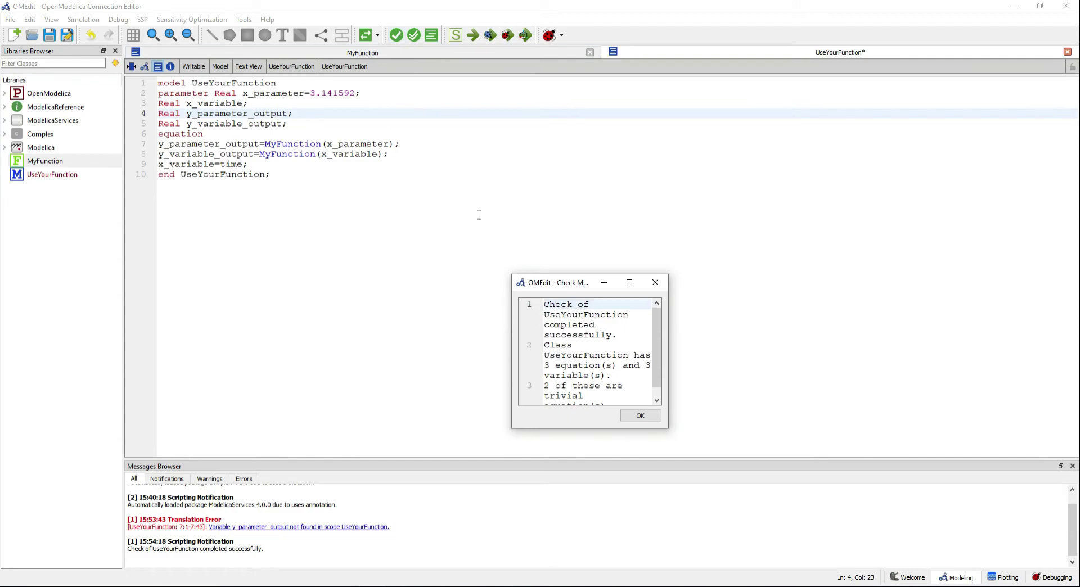
{"action": "mouse_move", "coordinate": [498, 326]}
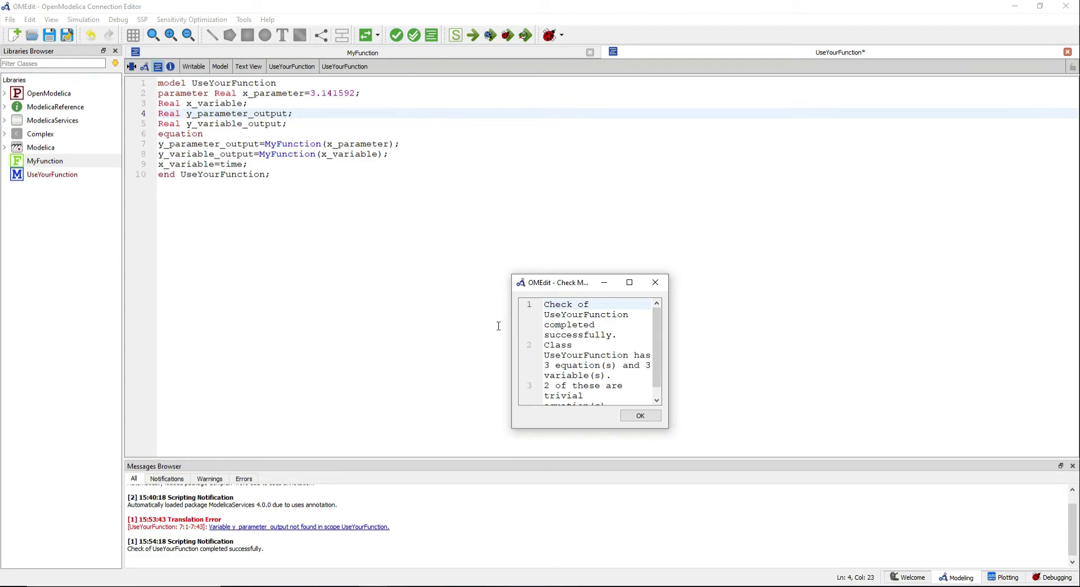
{"action": "left_click", "coordinate": [640, 416]}
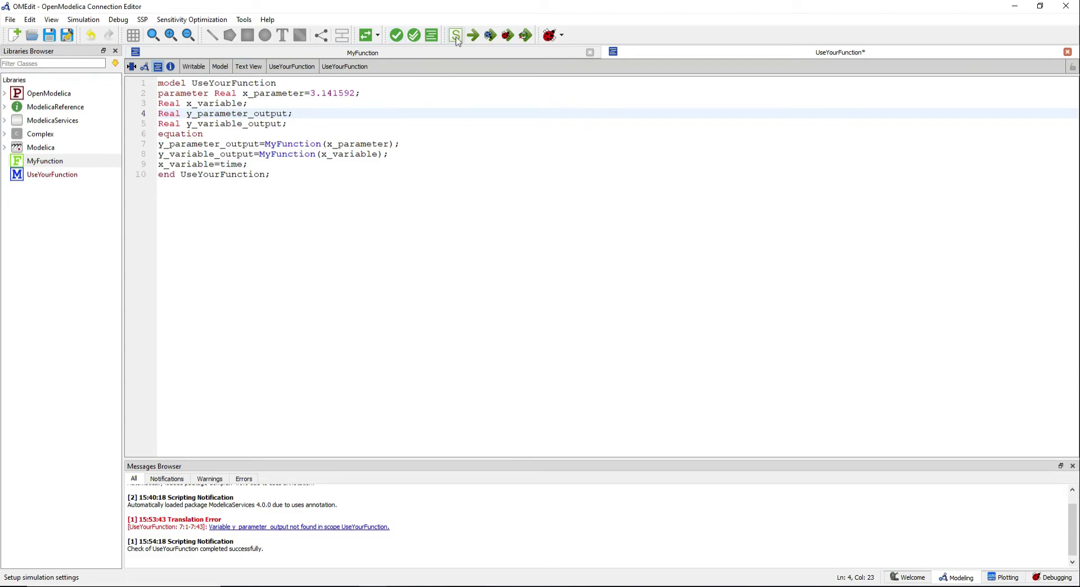
- Simulate UseYourFunction with a stop time of 10 seconds
{"action": "left_click", "coordinate": [456, 35]}
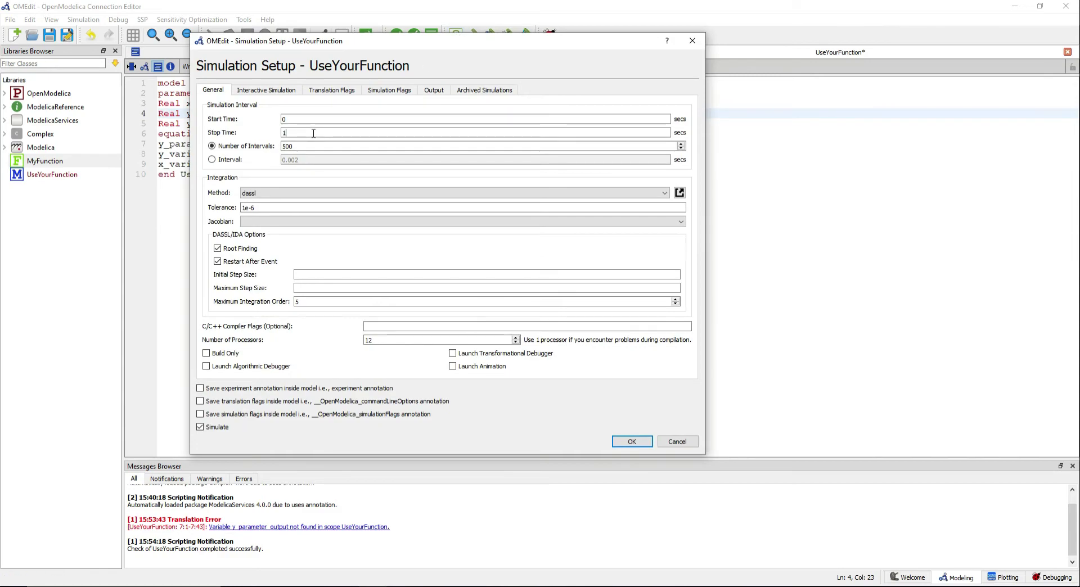
{"action": "type", "text": "0"}
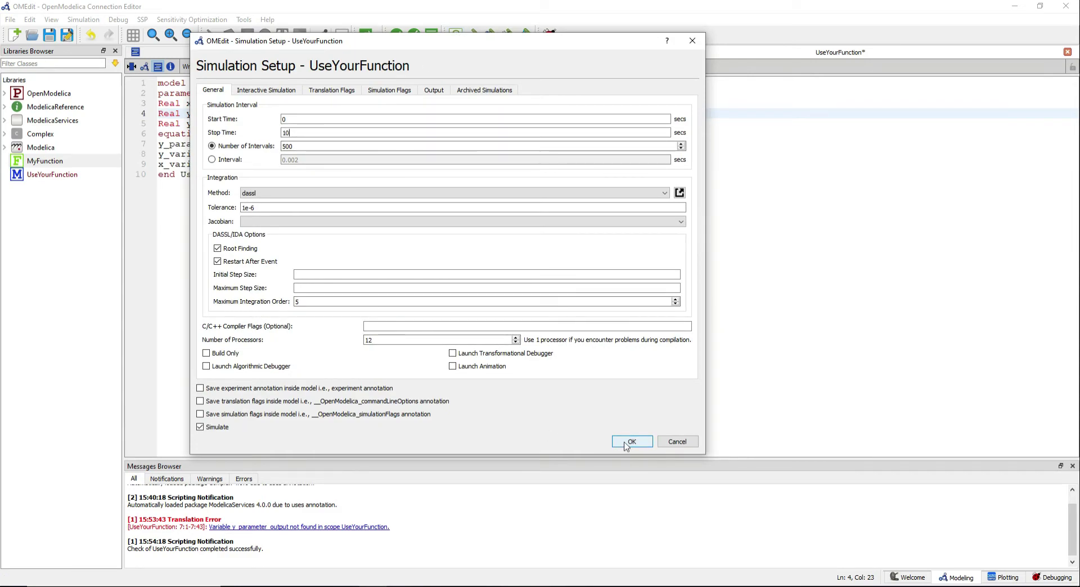
{"action": "left_click", "coordinate": [632, 442]}
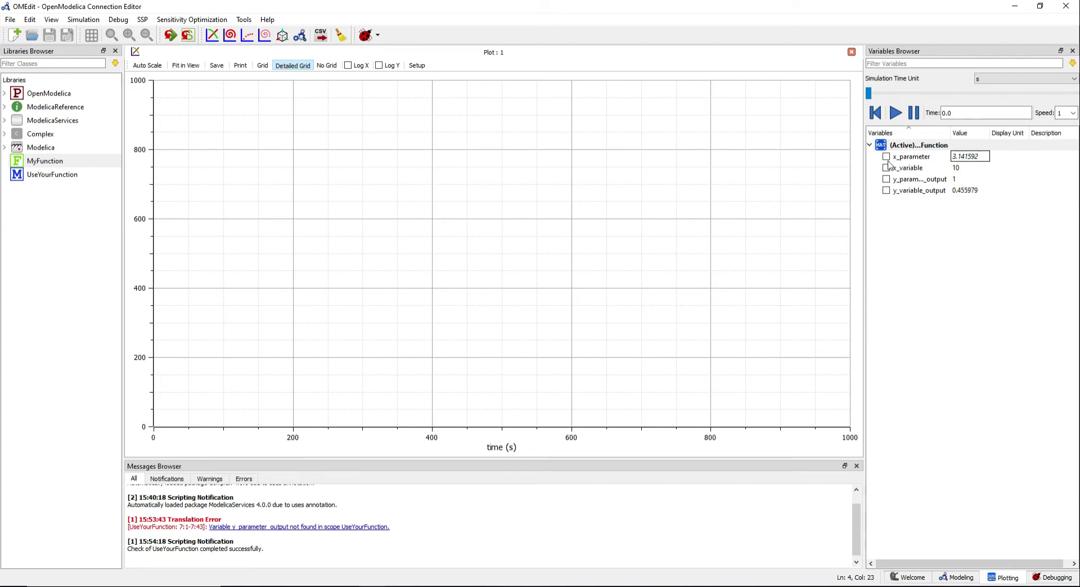
- Plot x_parameter and x_variable against time, then add a new plot window
{"action": "left_click", "coordinate": [886, 157]}
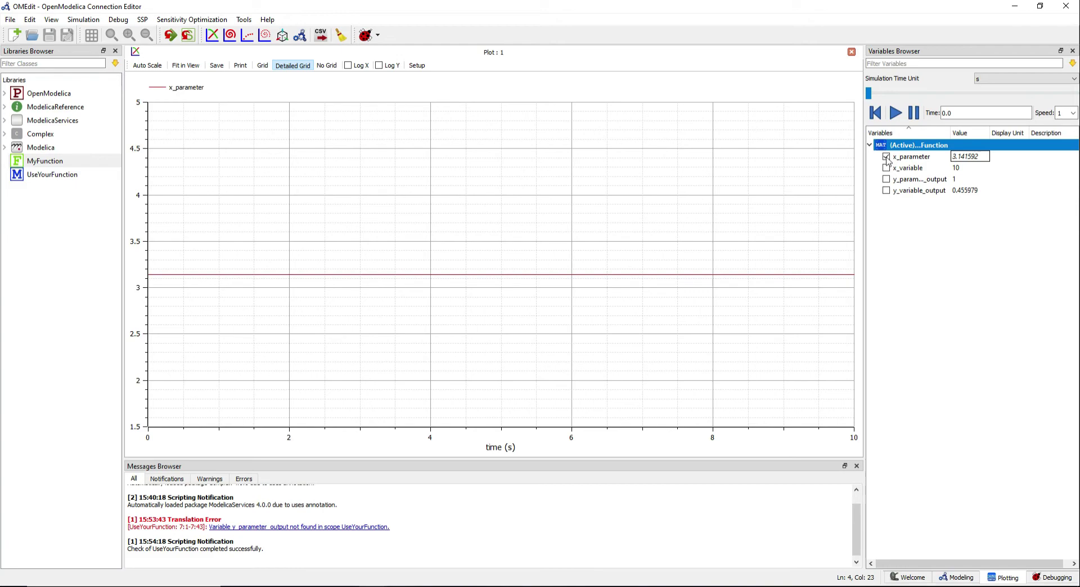
{"action": "left_click", "coordinate": [886, 157]}
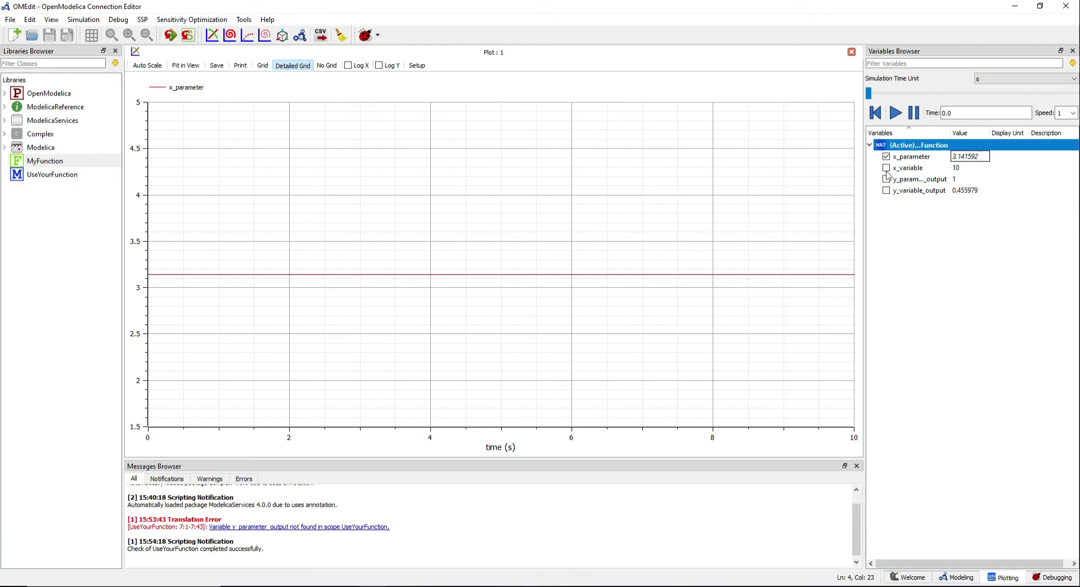
{"action": "left_click", "coordinate": [886, 167]}
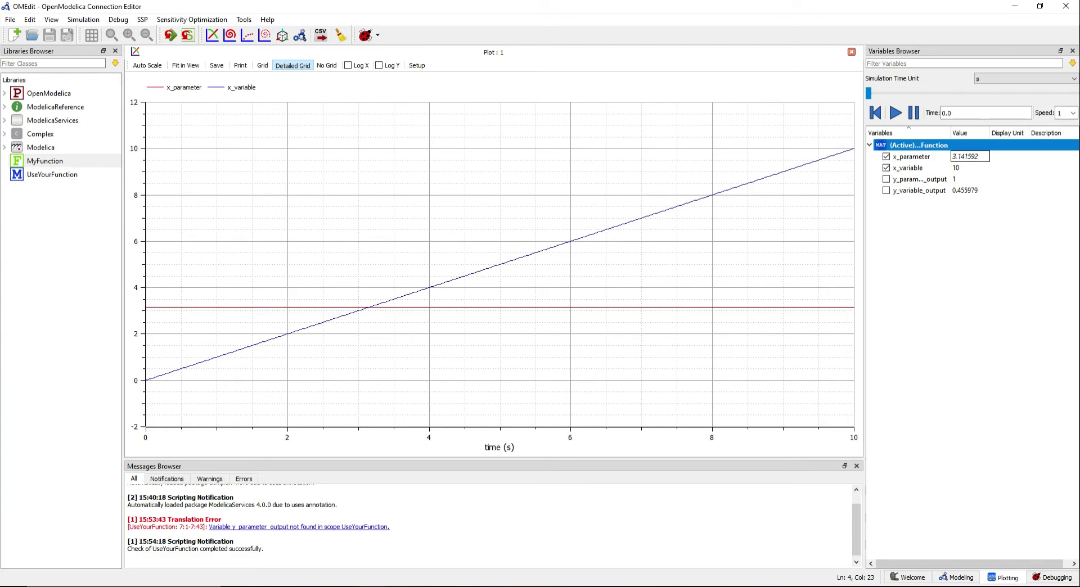
{"action": "left_click", "coordinate": [210, 35]}
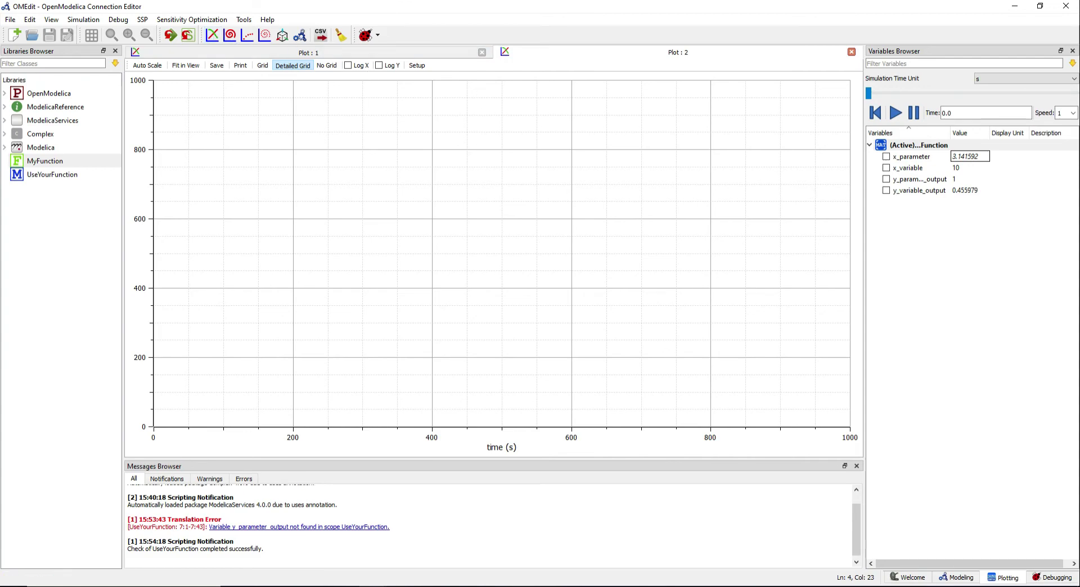
- Tick y_parameter_output and y_variable_output to plot them in Plot 2
{"action": "left_click", "coordinate": [886, 178]}
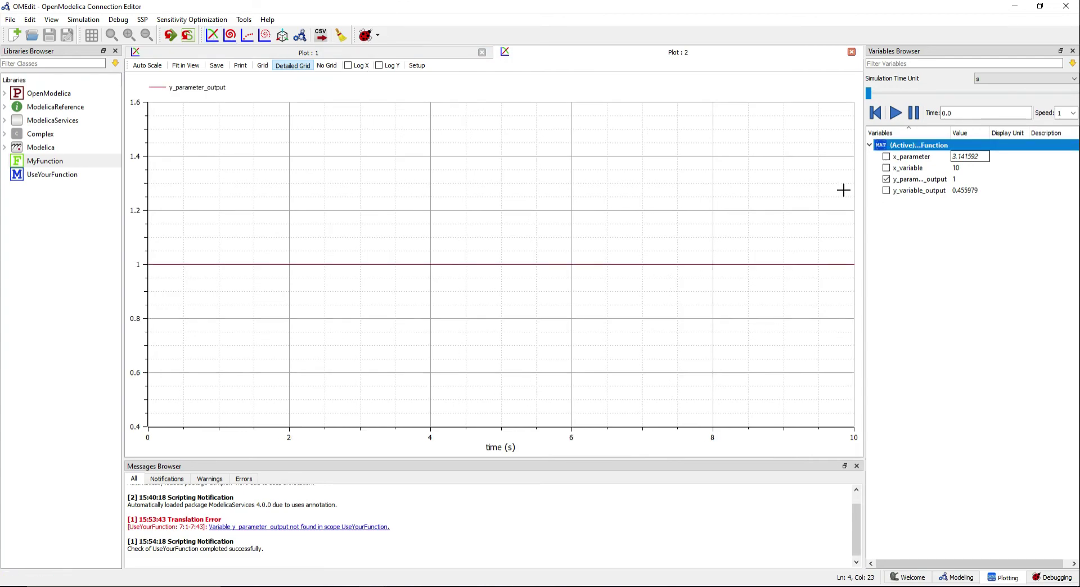
{"action": "mouse_move", "coordinate": [791, 203]}
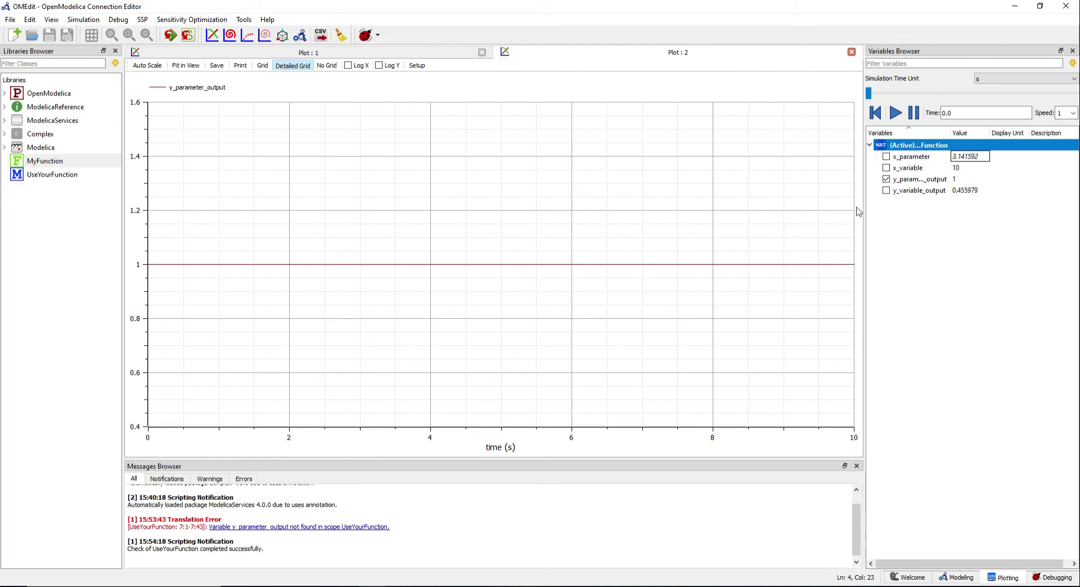
{"action": "left_click", "coordinate": [886, 190]}
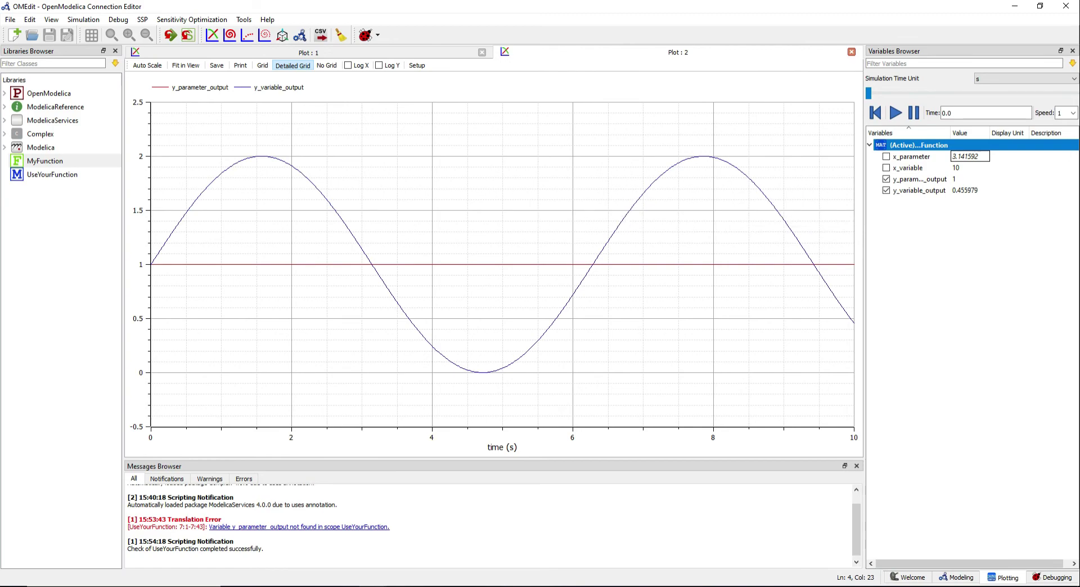
{"action": "mouse_move", "coordinate": [176, 287]}
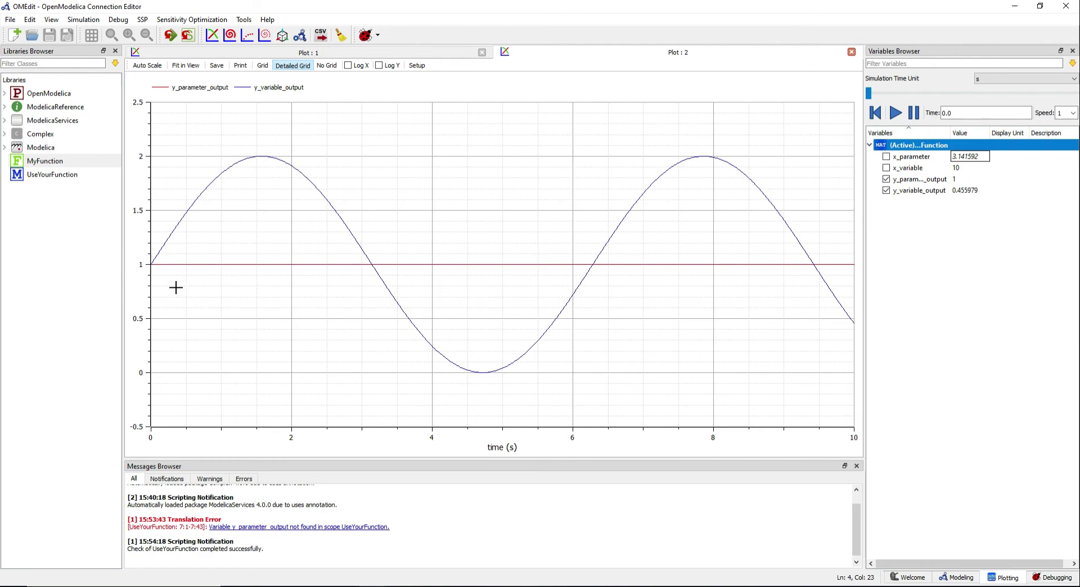
{"action": "mouse_move", "coordinate": [192, 313]}
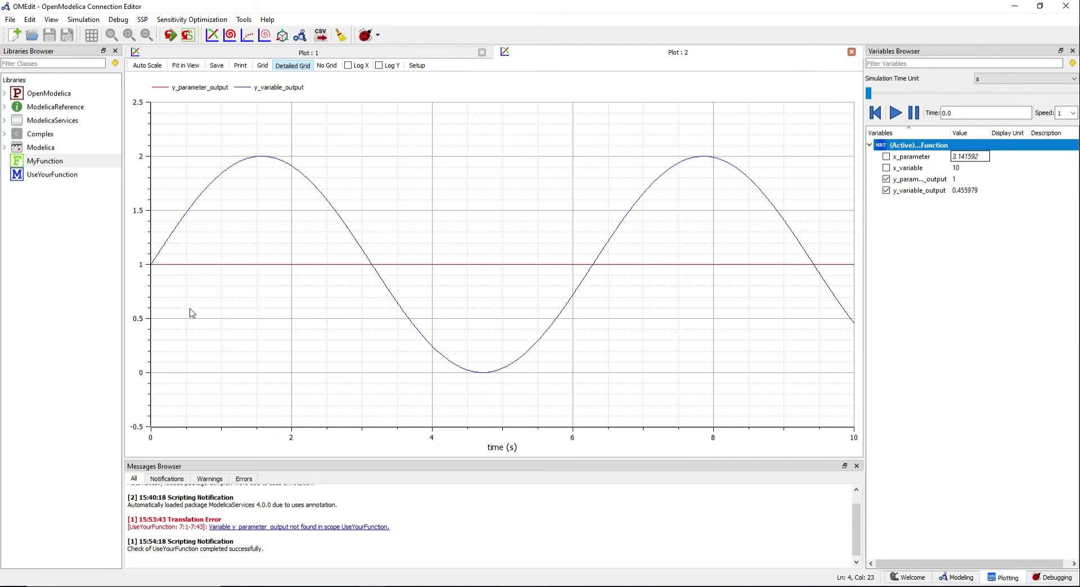
{"action": "mouse_move", "coordinate": [402, 372]}
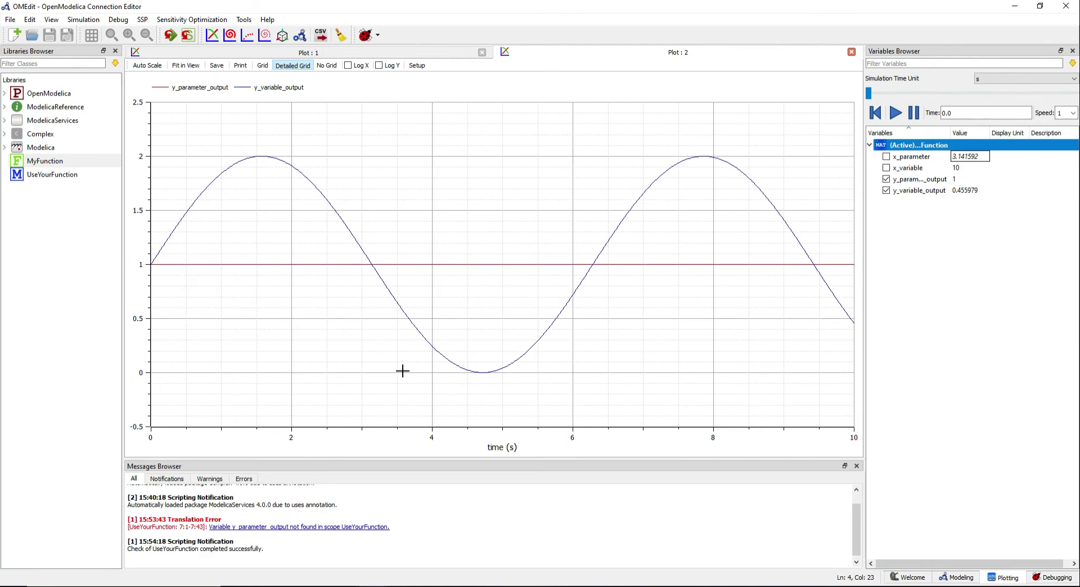